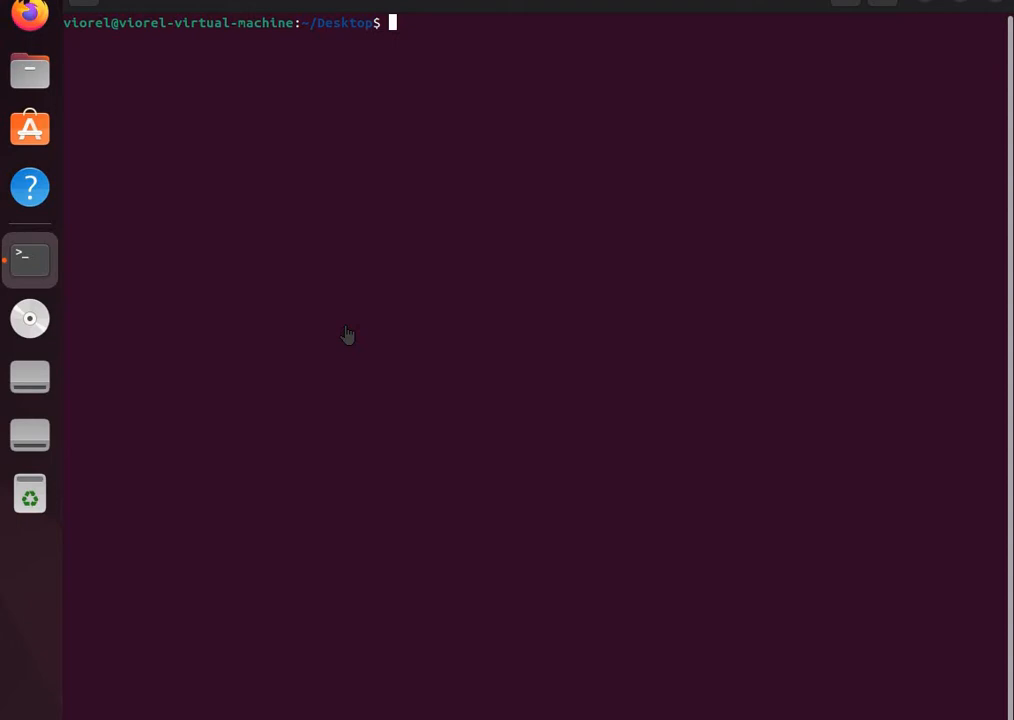
pyautogui.moveTo(359, 341)
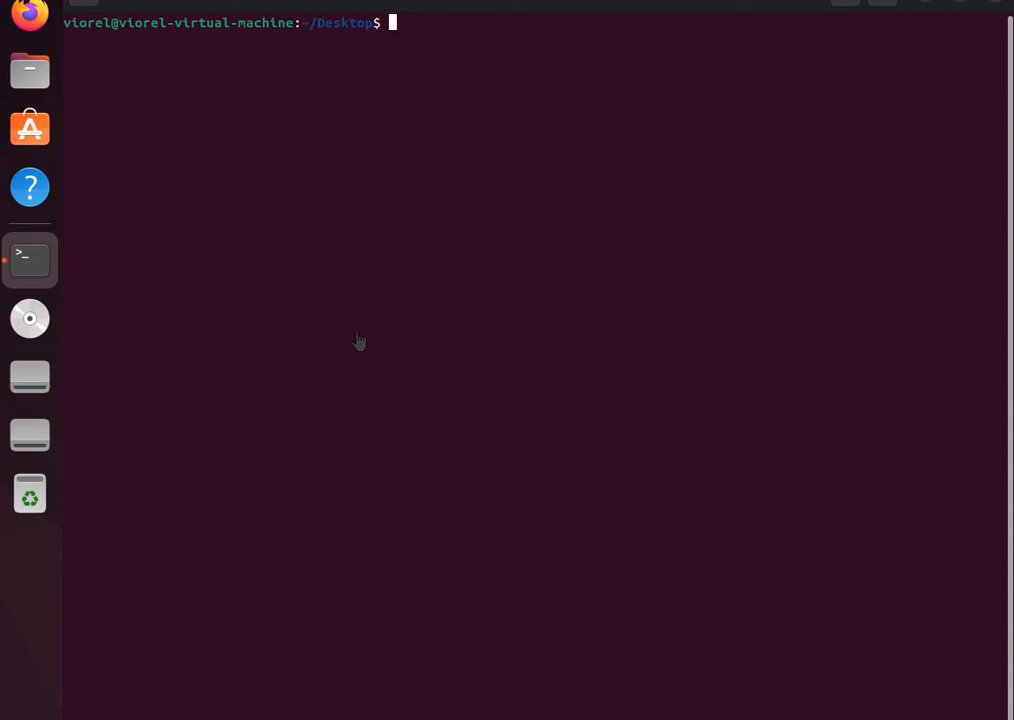
pyautogui.moveTo(159, 529)
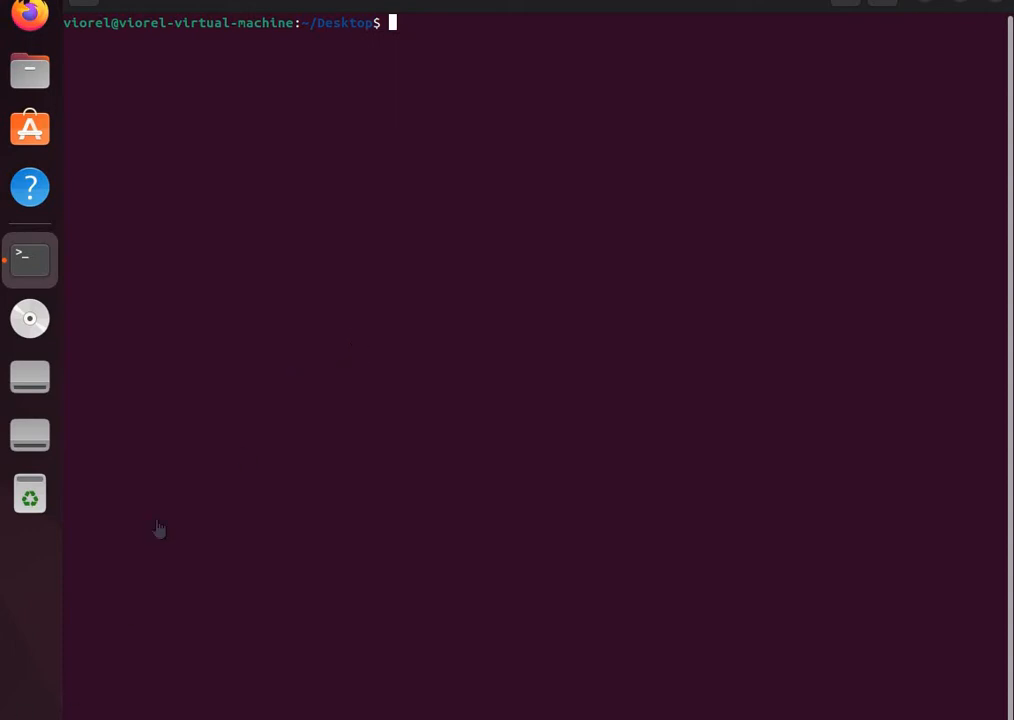
pyautogui.moveTo(390, 35)
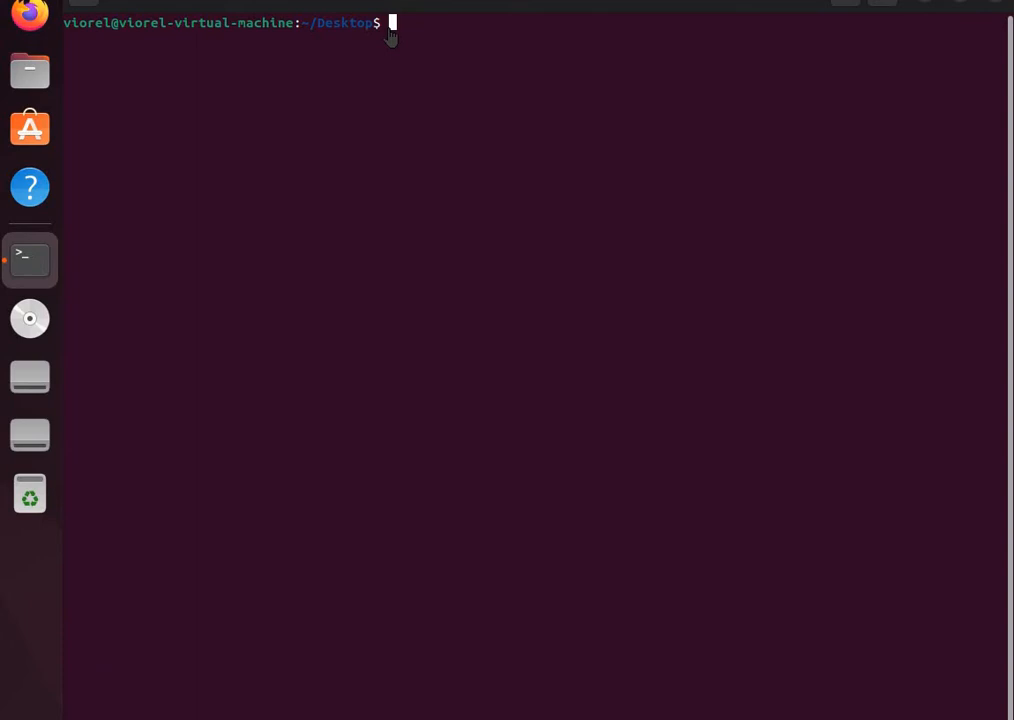
pyautogui.moveTo(393, 27)
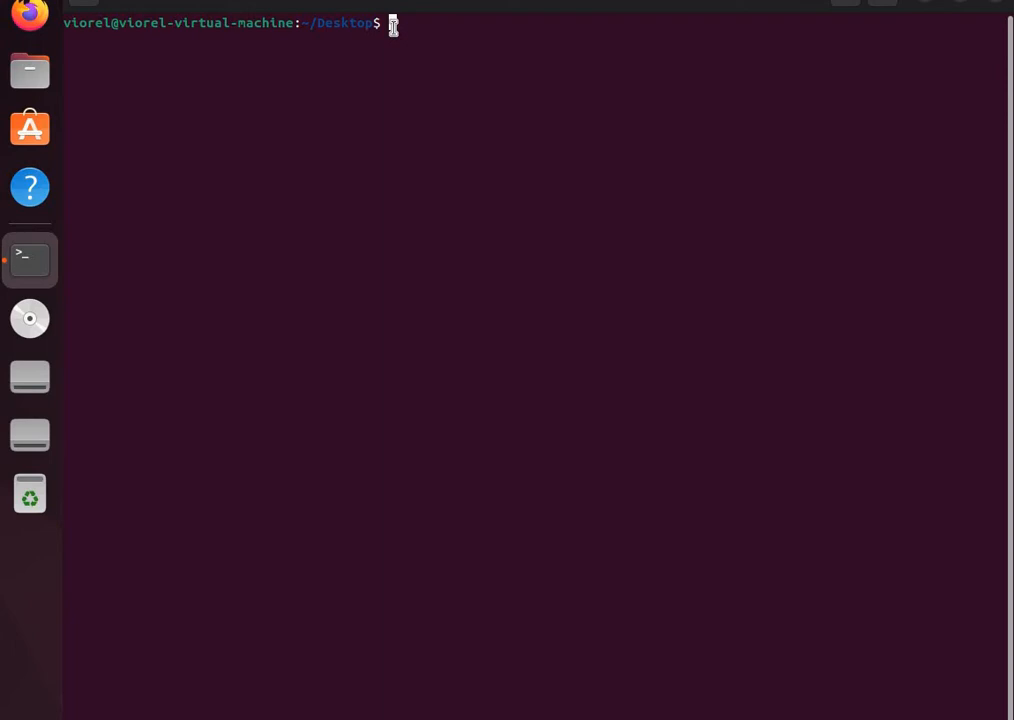
# - Create an empty continue.c source file with the touch command
pyautogui.write('tou')
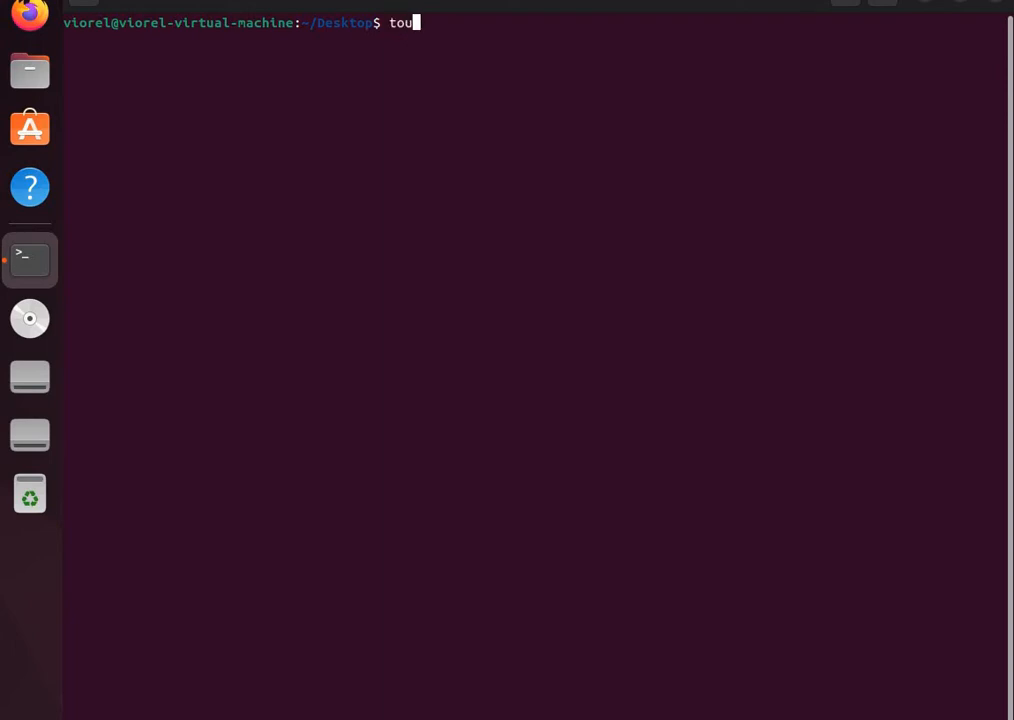
pyautogui.write('ch')
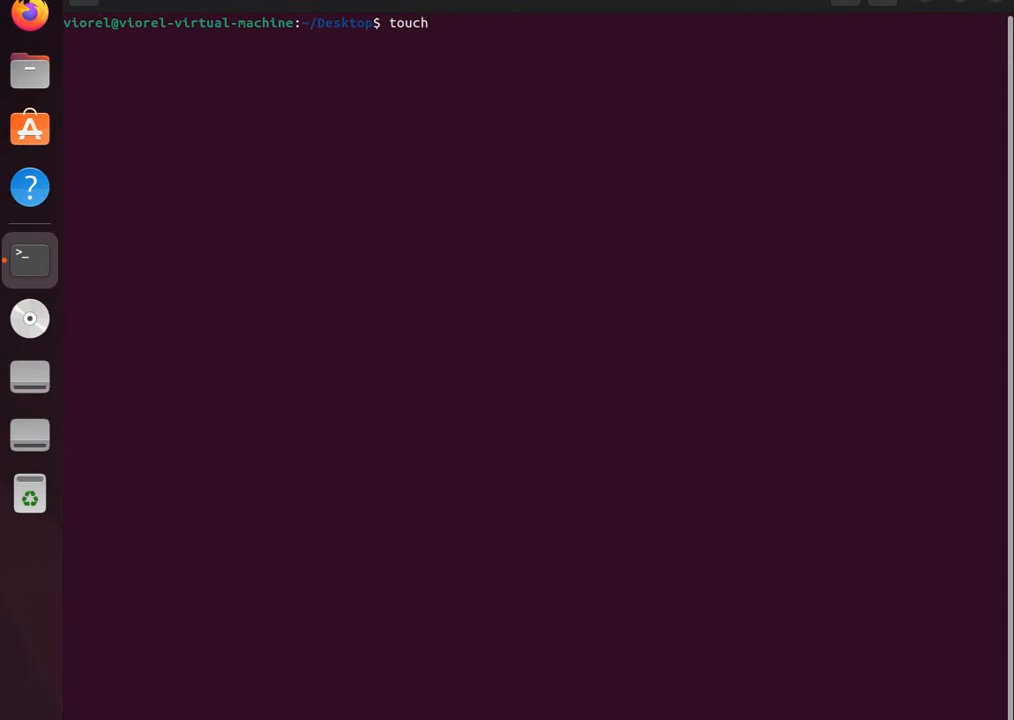
pyautogui.write('co')
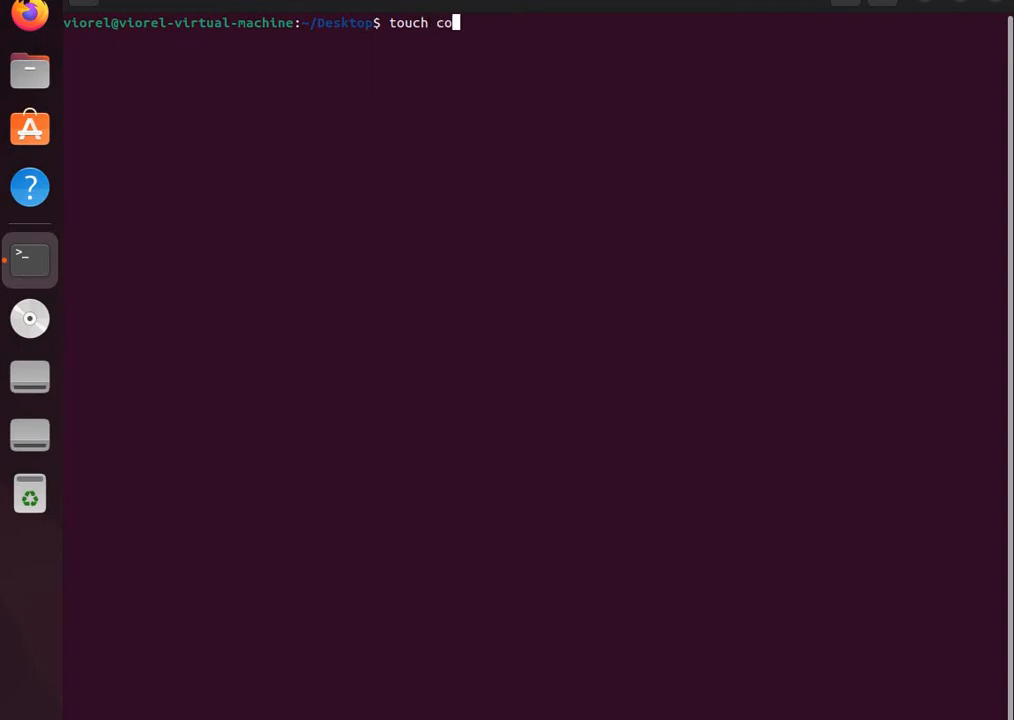
pyautogui.write('ntinue')
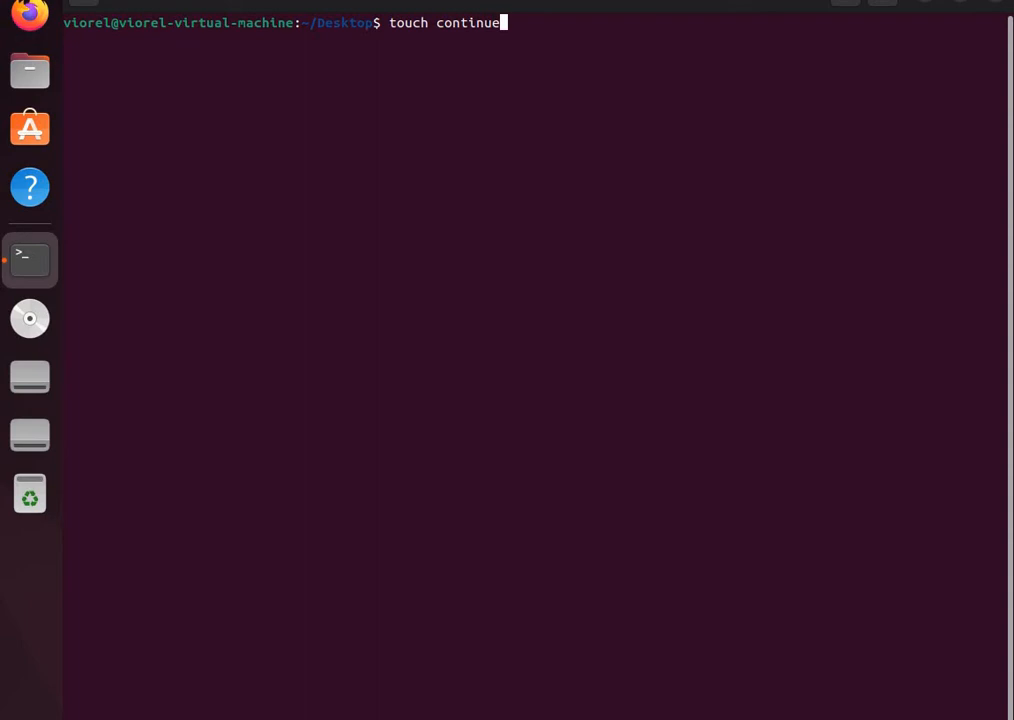
pyautogui.write('.c')
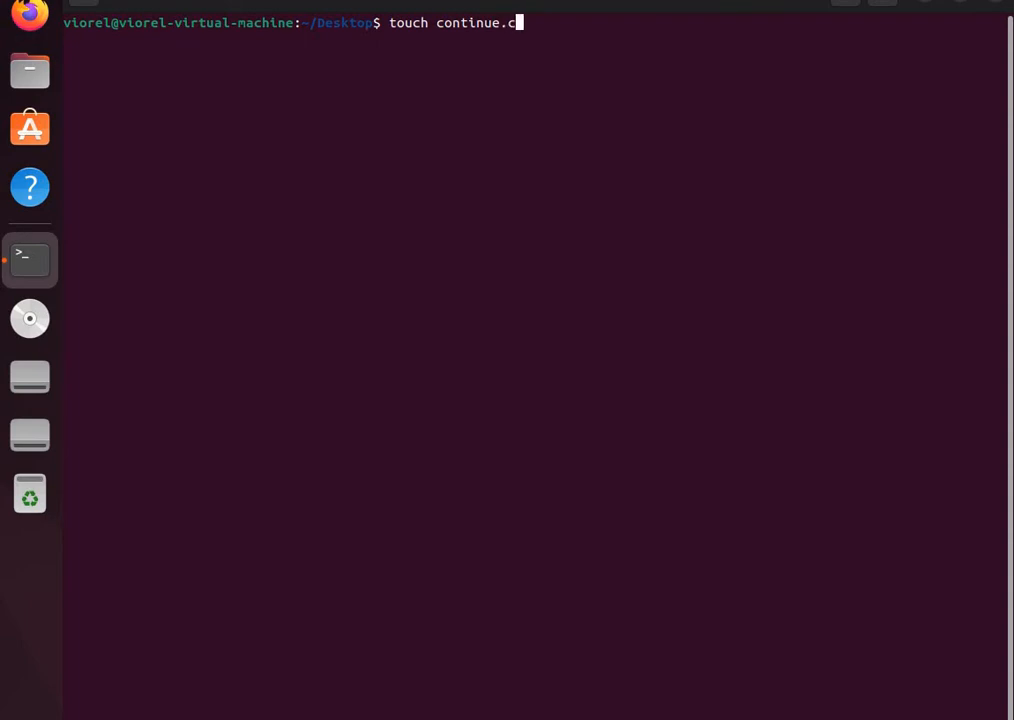
pyautogui.press('Return')
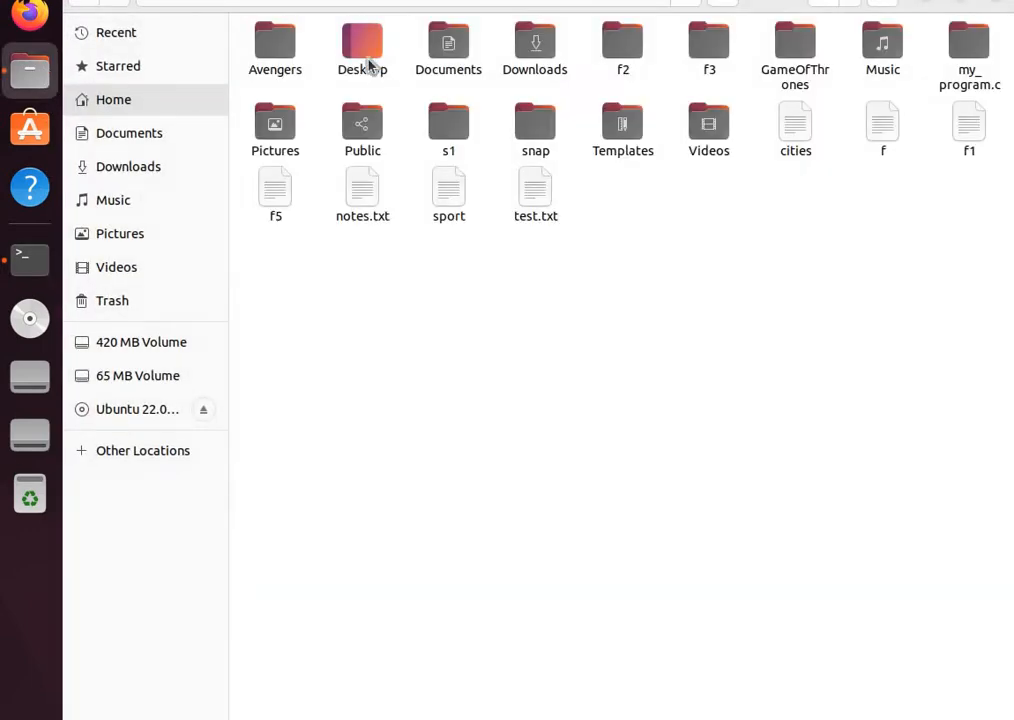
# - Open the Desktop folder from the Home folder in Files
pyautogui.doubleClick(362, 45)
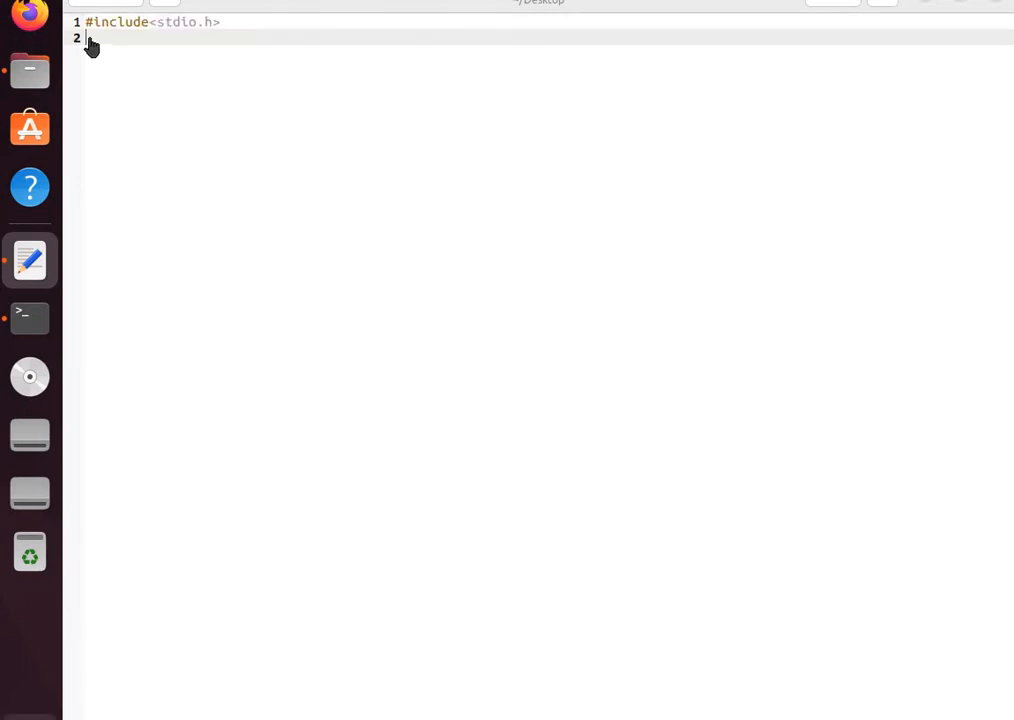
# - Type 'int main(){' and 'int number=7;' beneath the stdio include
pyautogui.write('int mai')
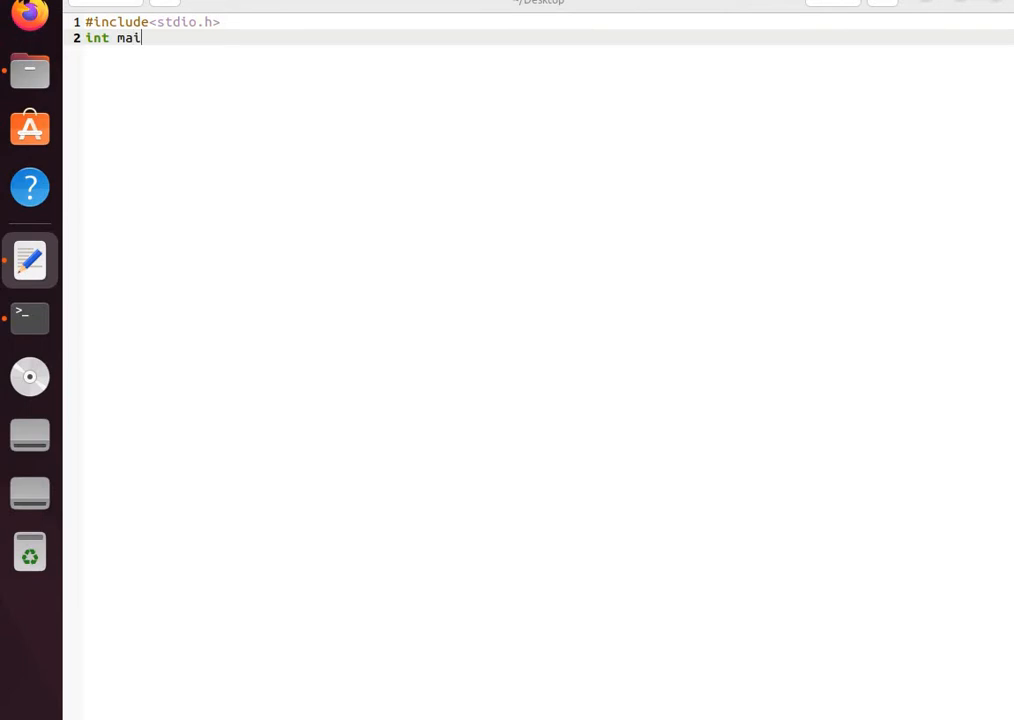
pyautogui.write('n')
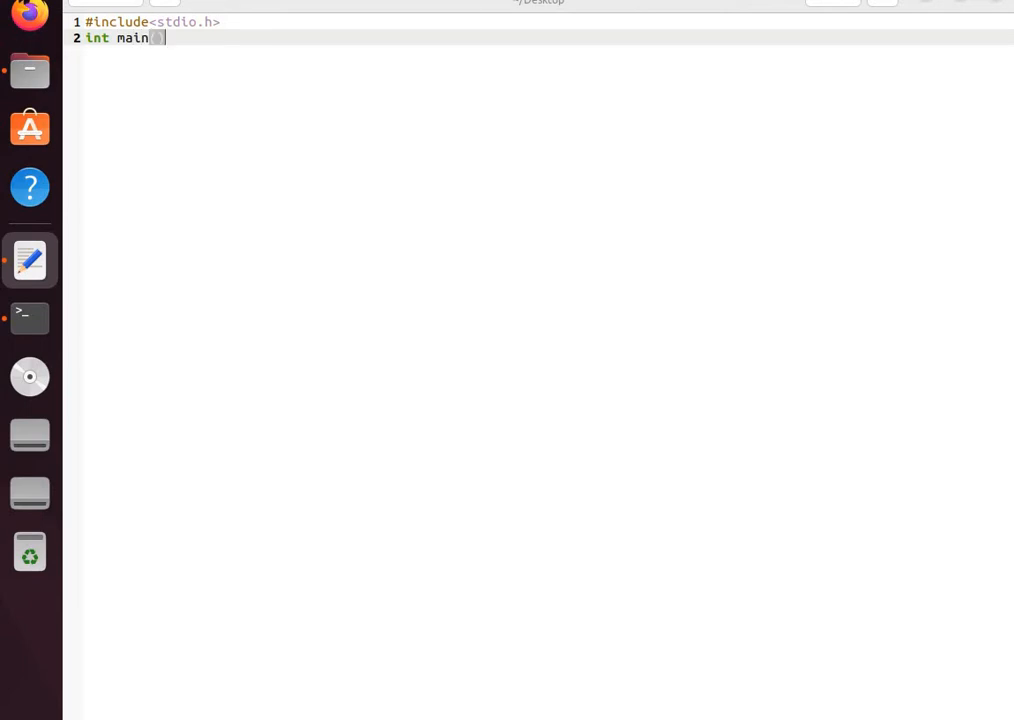
pyautogui.write('(){')
pyautogui.write('in')
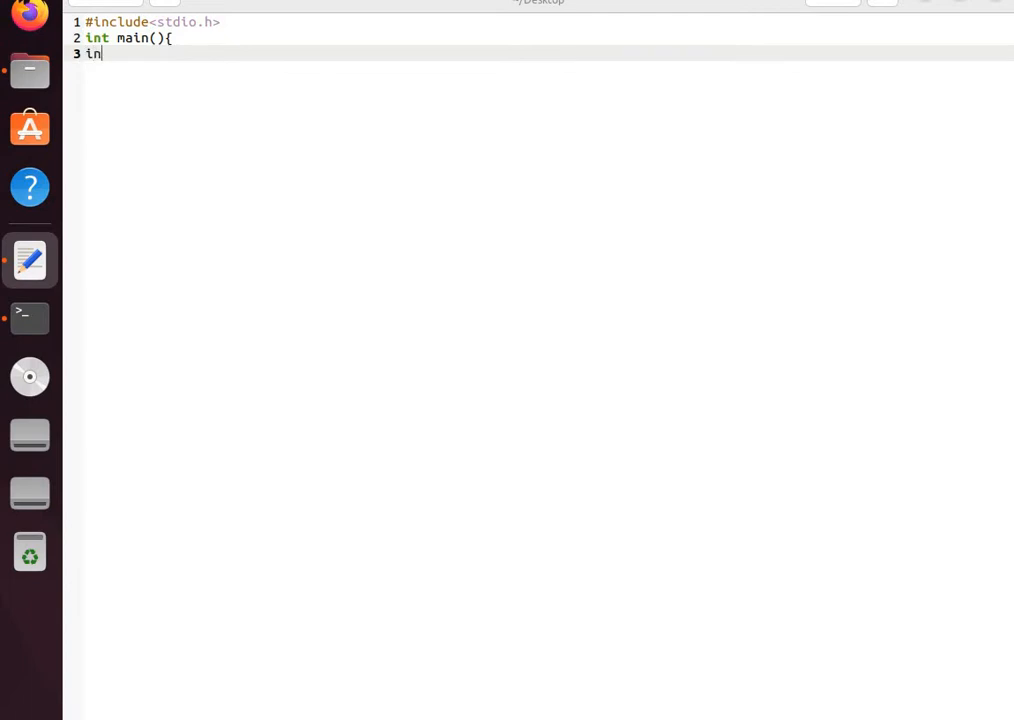
pyautogui.write('t nu')
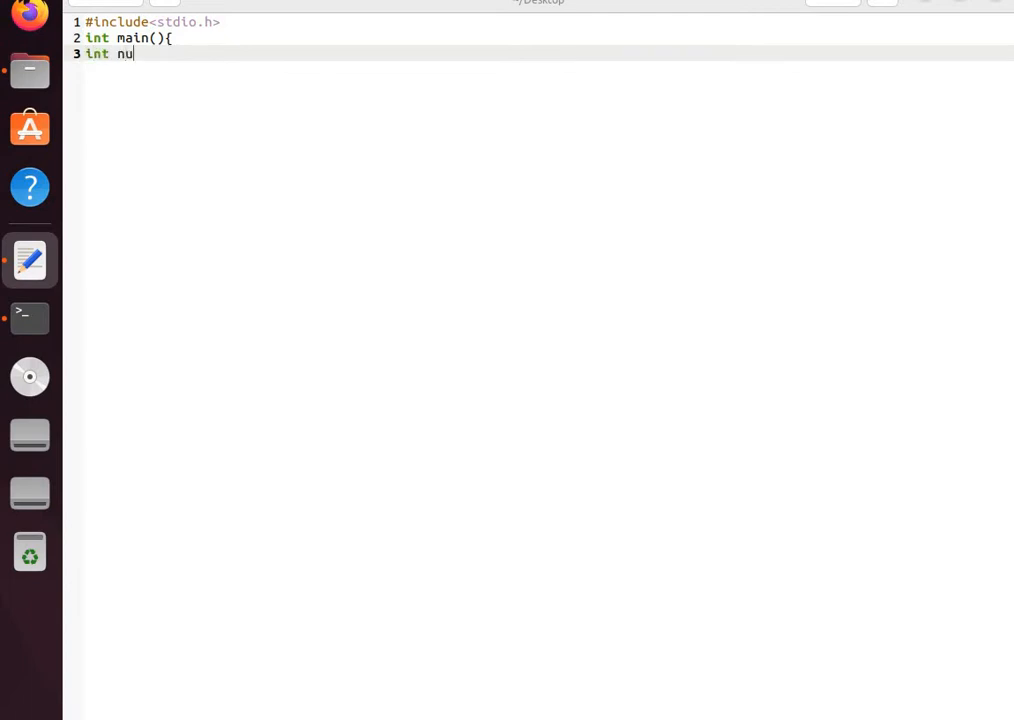
pyautogui.write('mber')
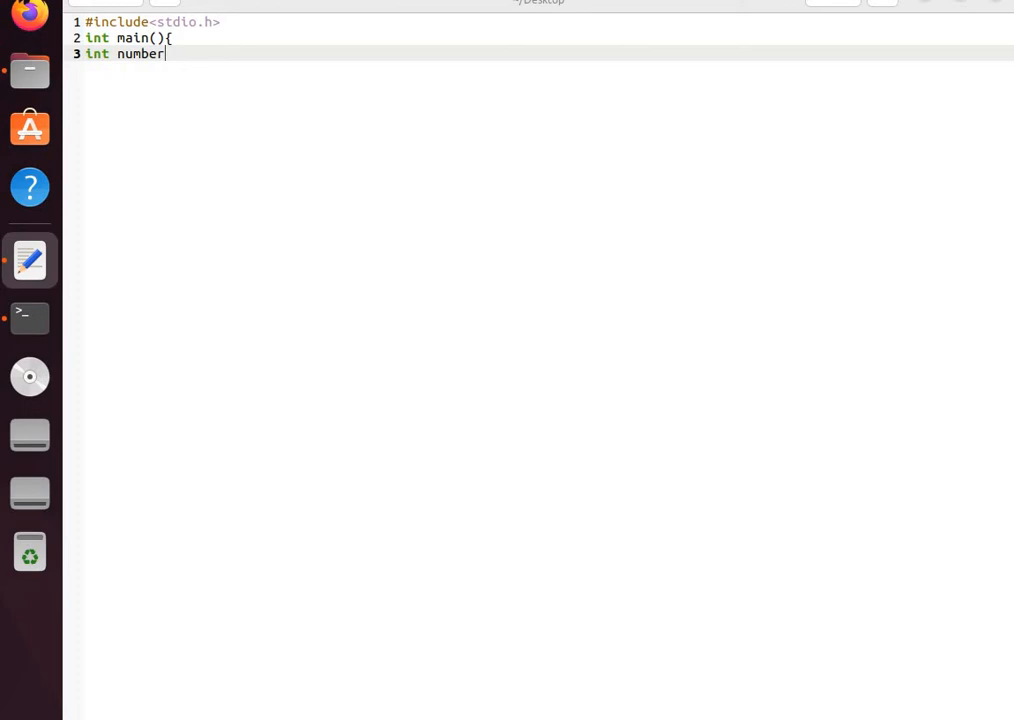
pyautogui.write('=')
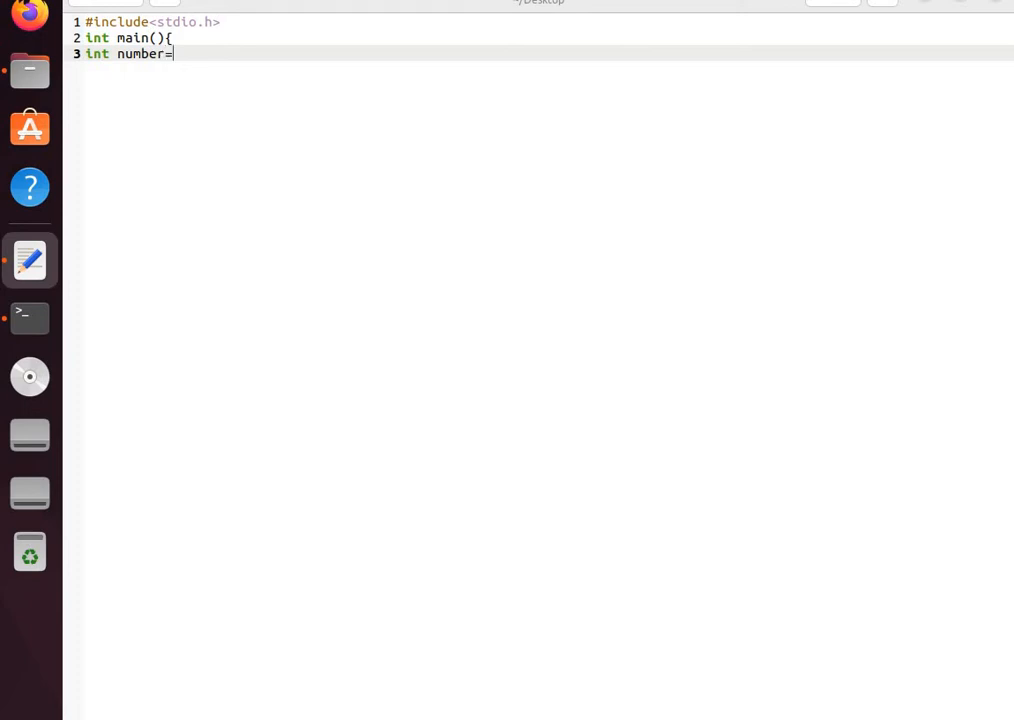
pyautogui.write('7')
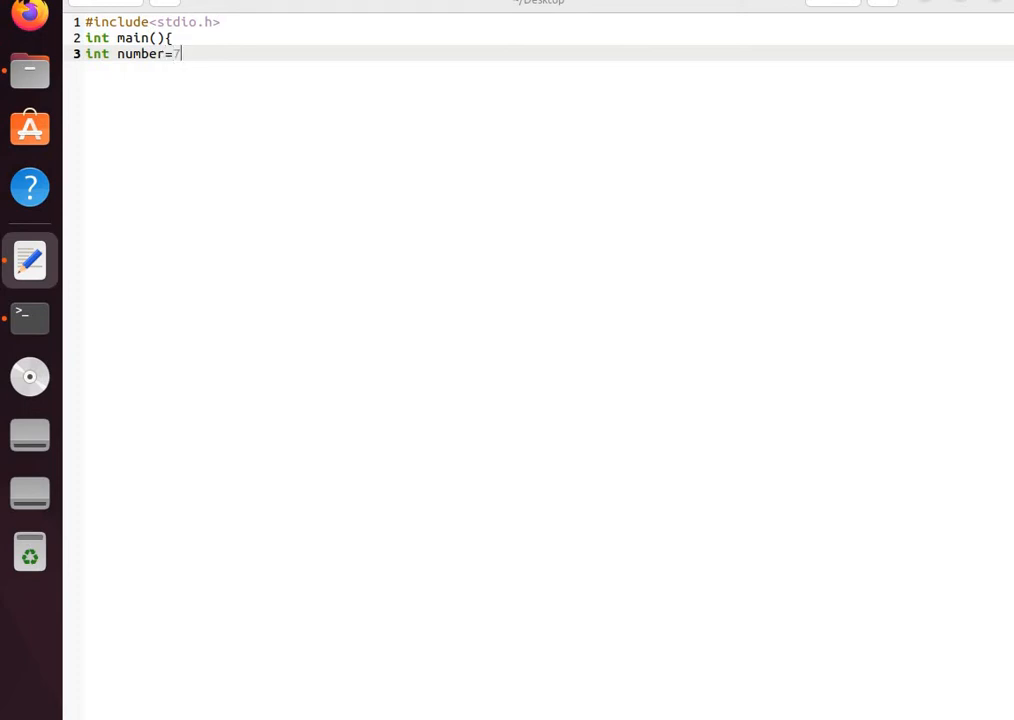
pyautogui.write(';')
pyautogui.write('wh')
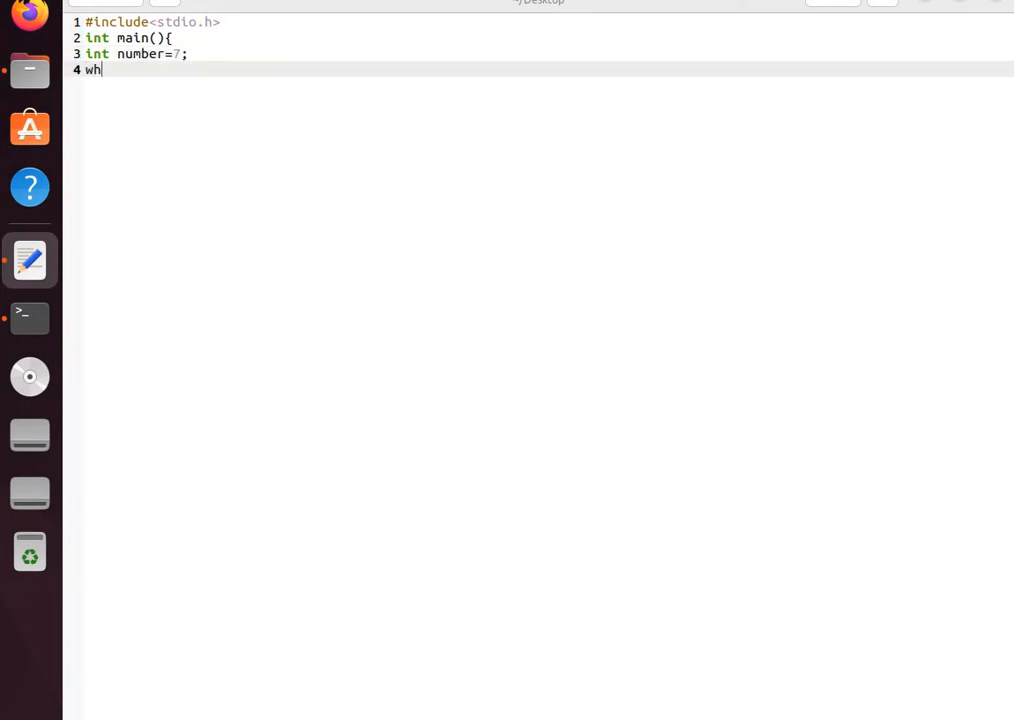
# - Write the while(number>0){ loop with number--; inside
pyautogui.write('ile(')
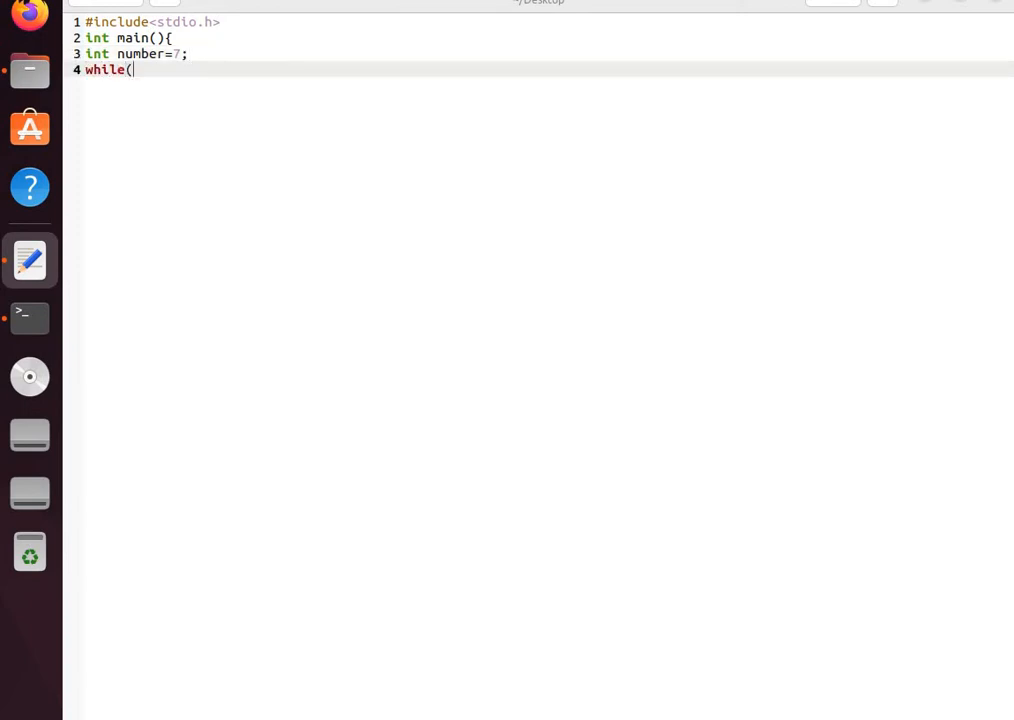
pyautogui.write('number')
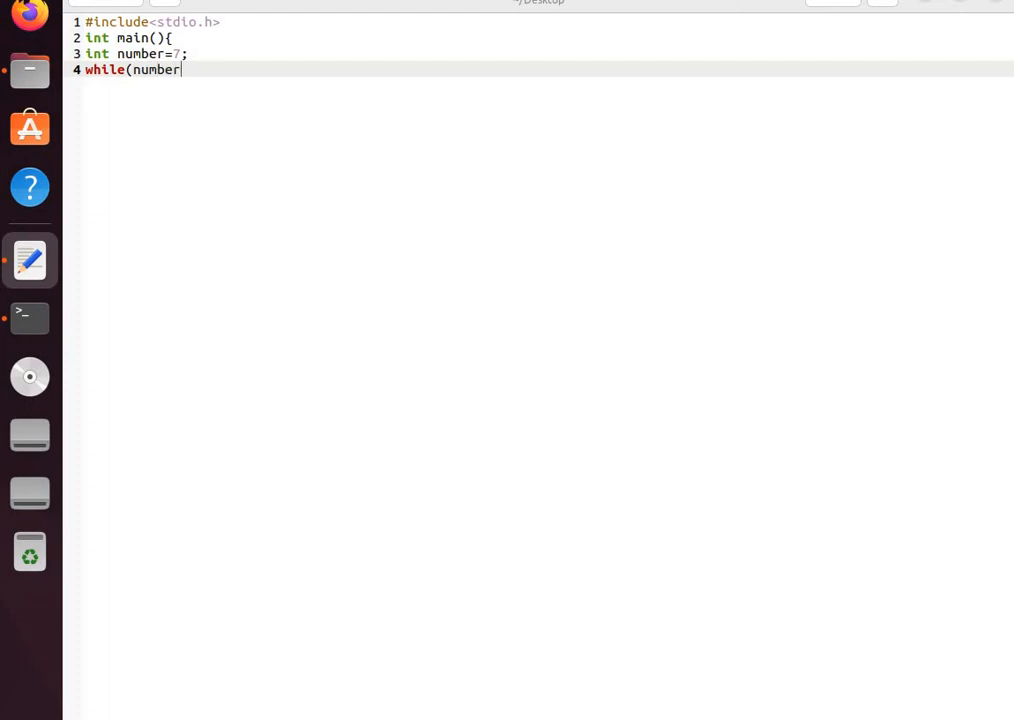
pyautogui.write('>')
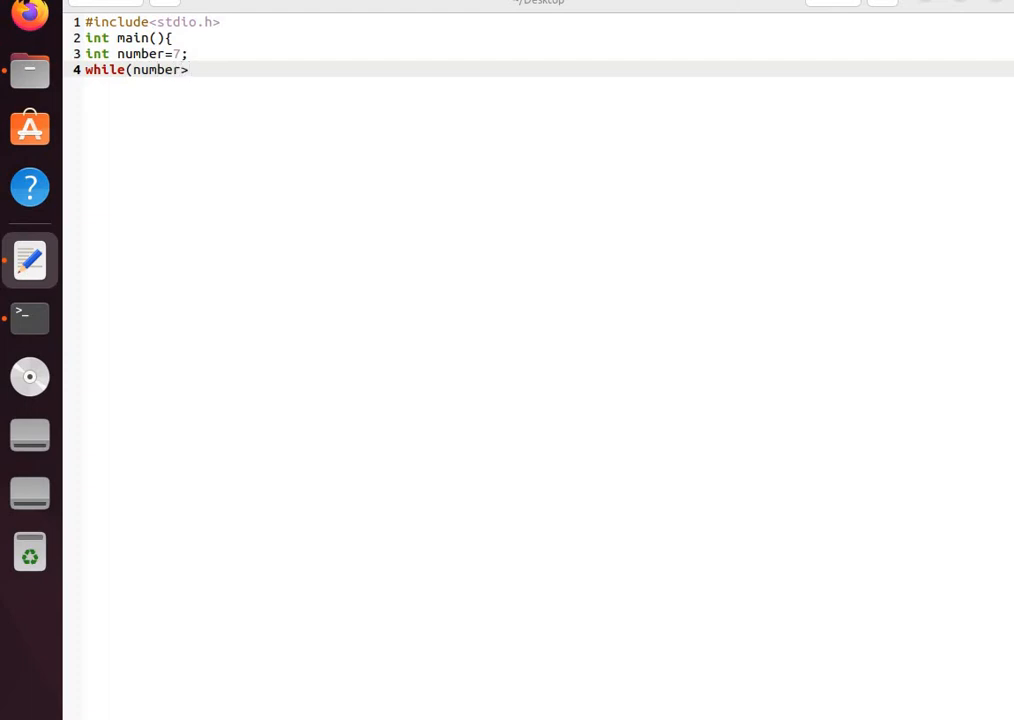
pyautogui.write('0')
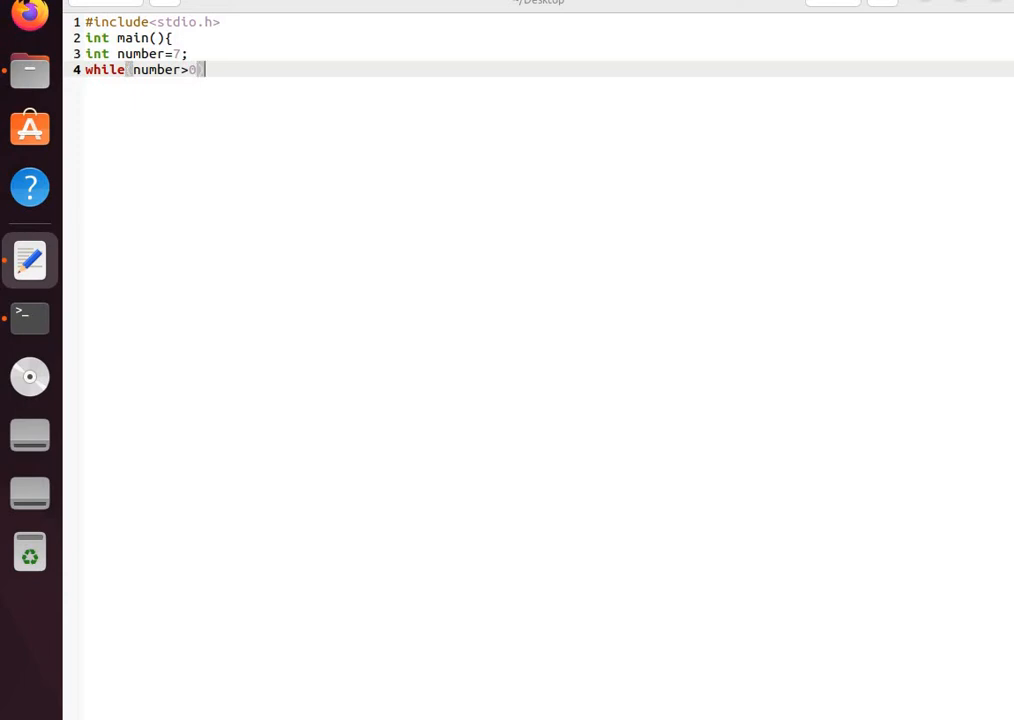
pyautogui.write('{')
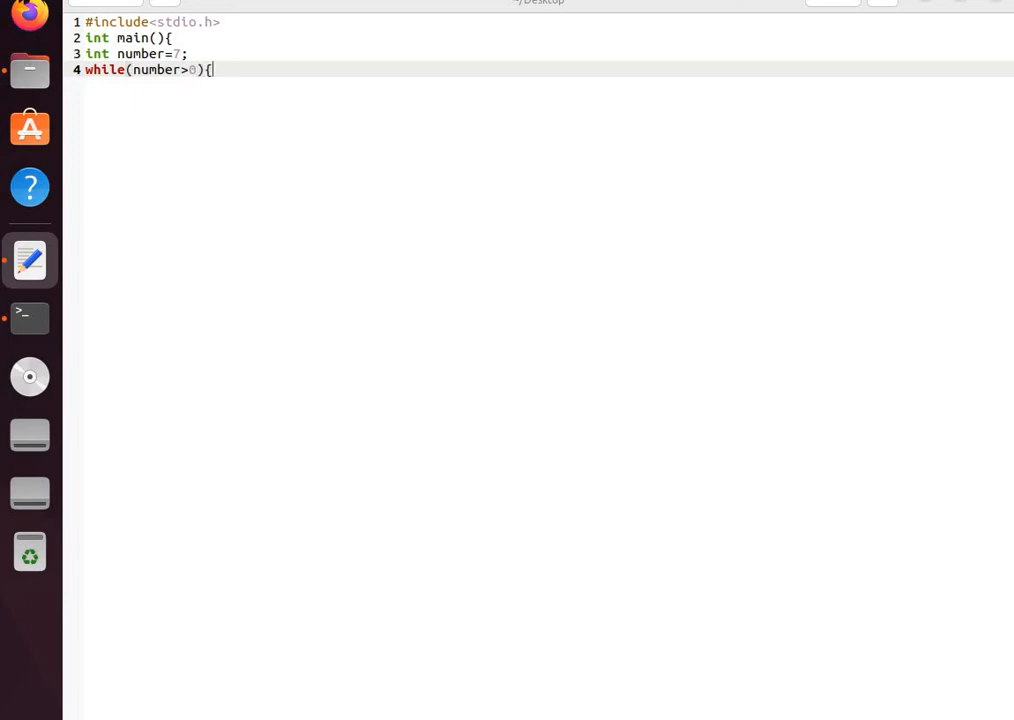
pyautogui.moveTo(183, 388)
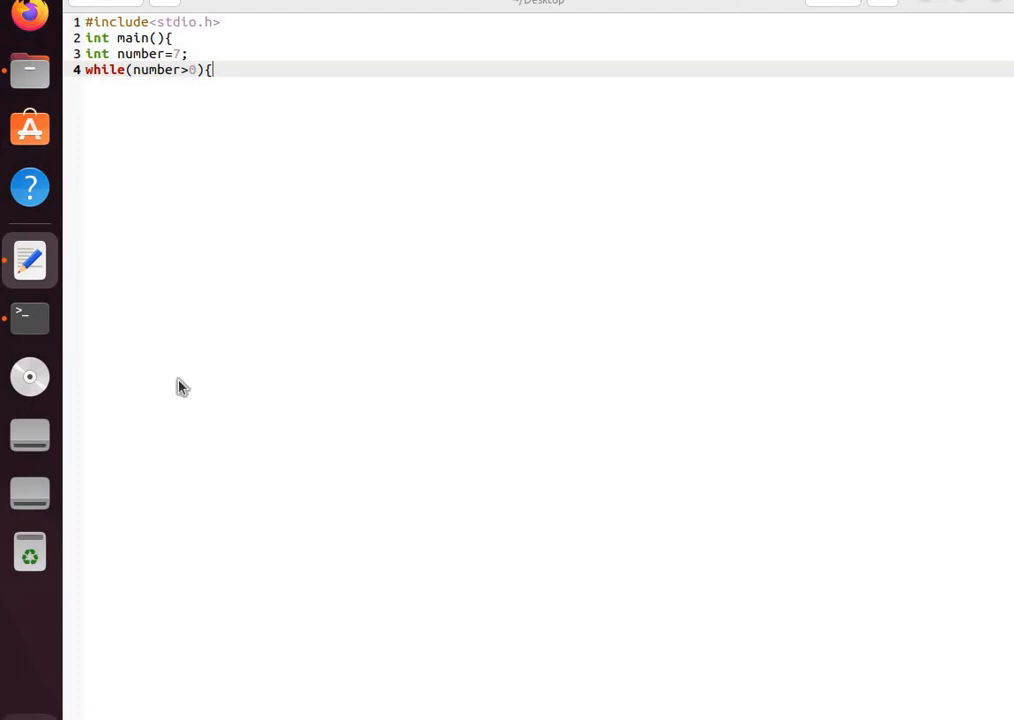
pyautogui.write('number--;')
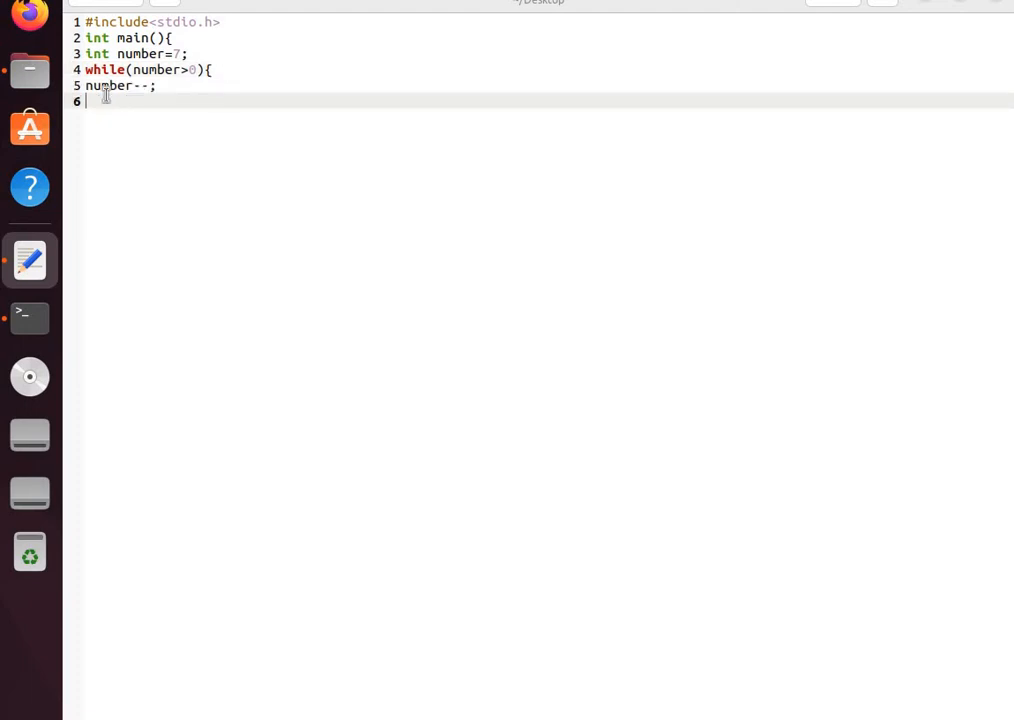
# - Add if(number==5) followed by continue; on the next line
pyautogui.write('if')
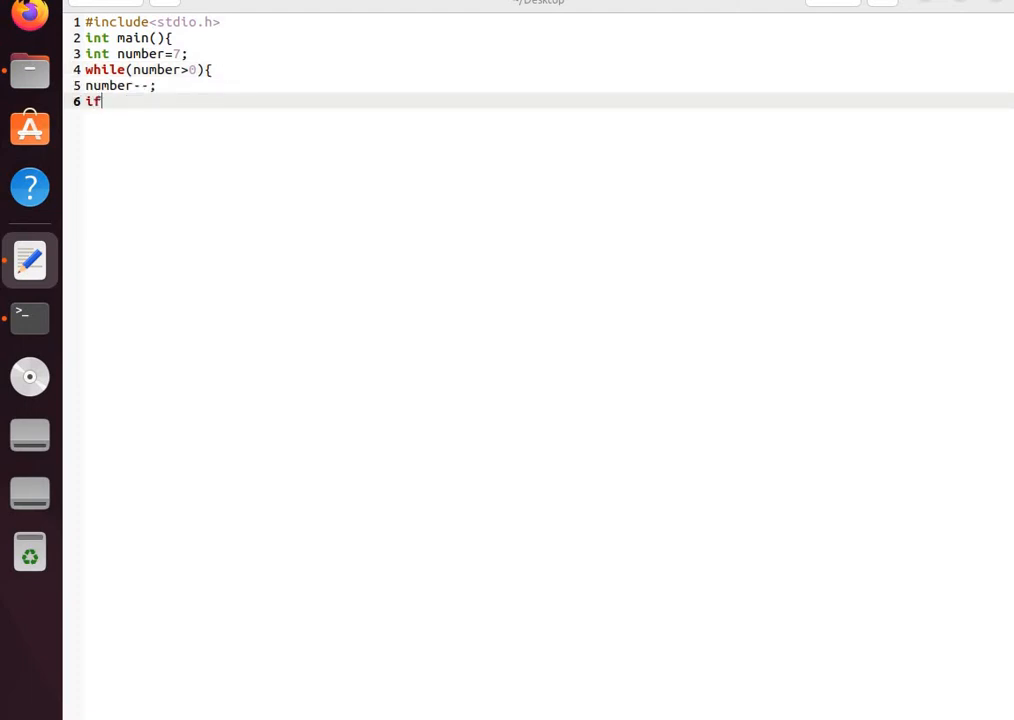
pyautogui.write('(')
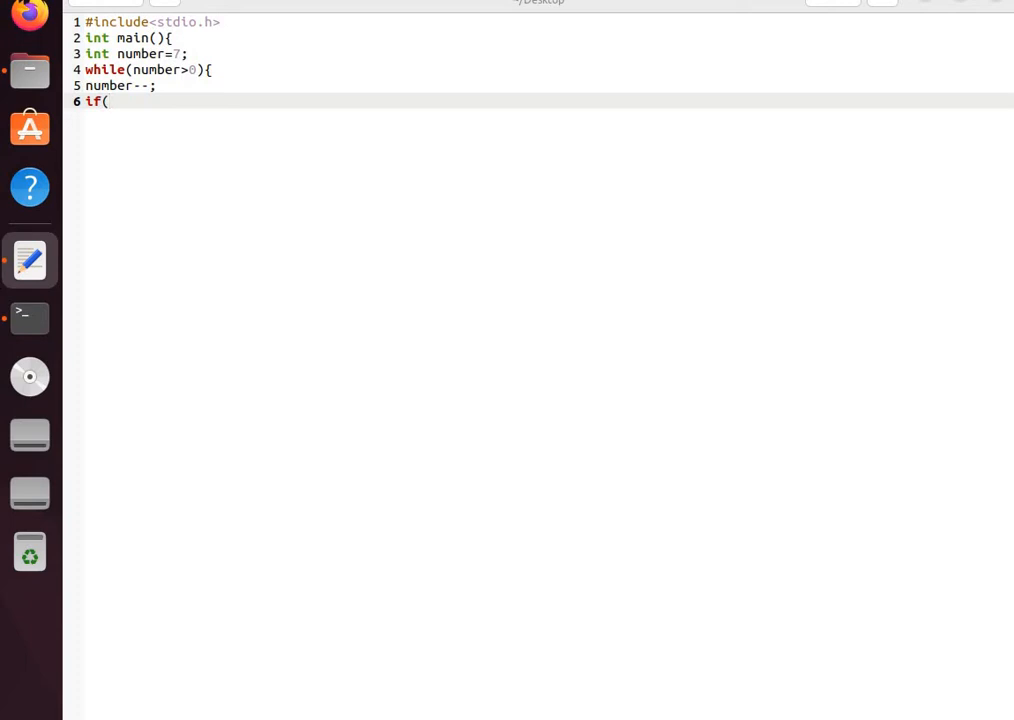
pyautogui.write('numberr')
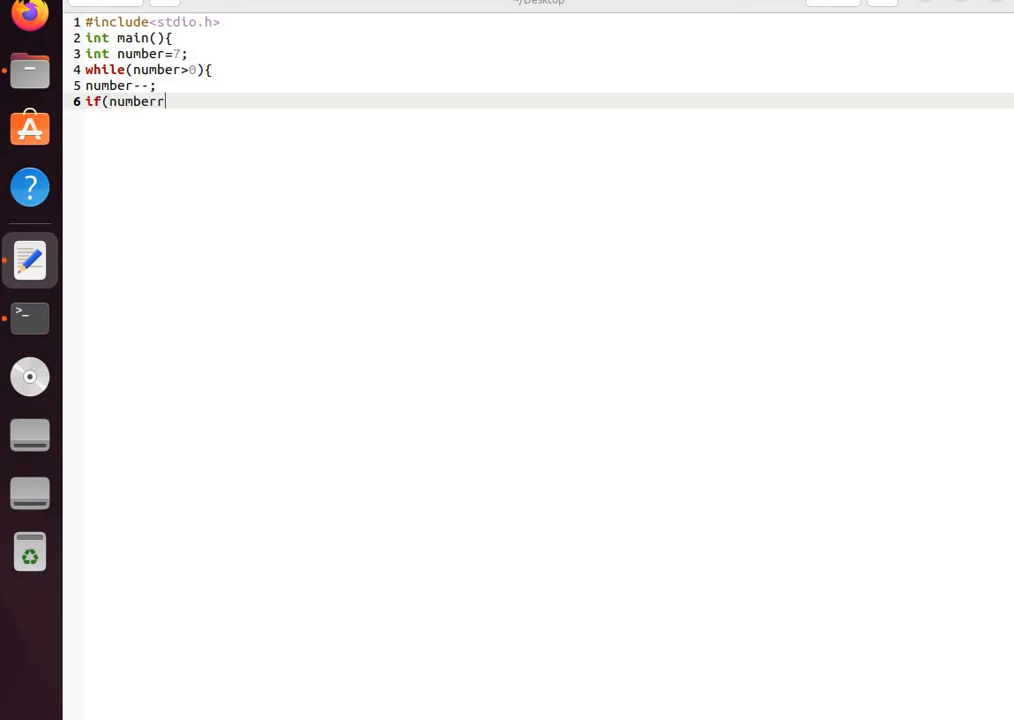
pyautogui.write('=')
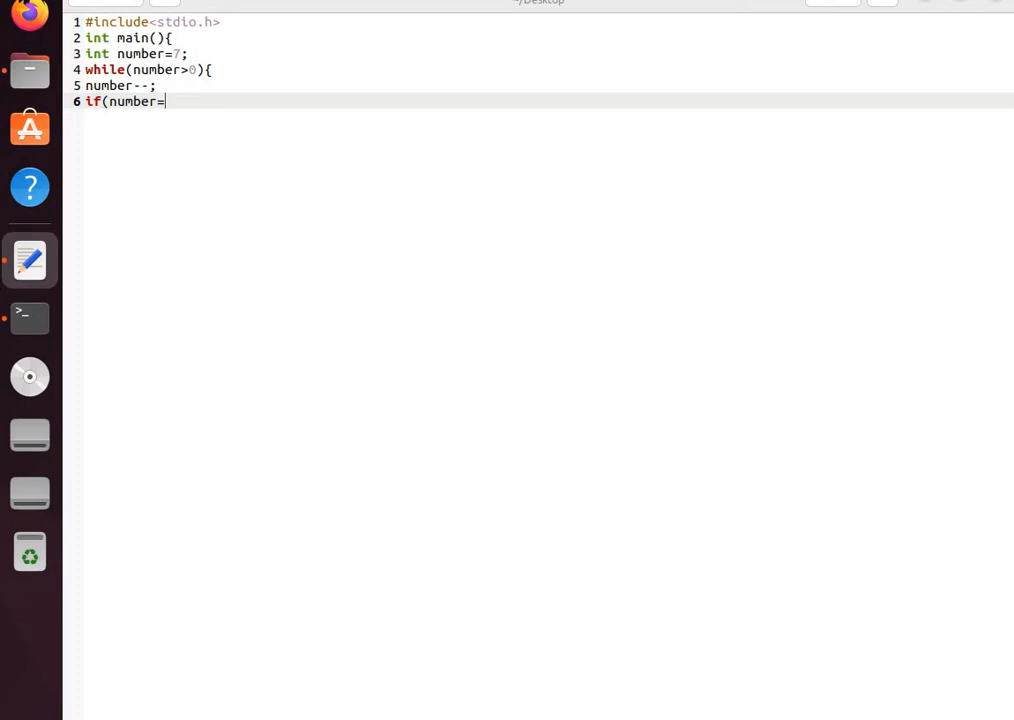
pyautogui.write('=5')
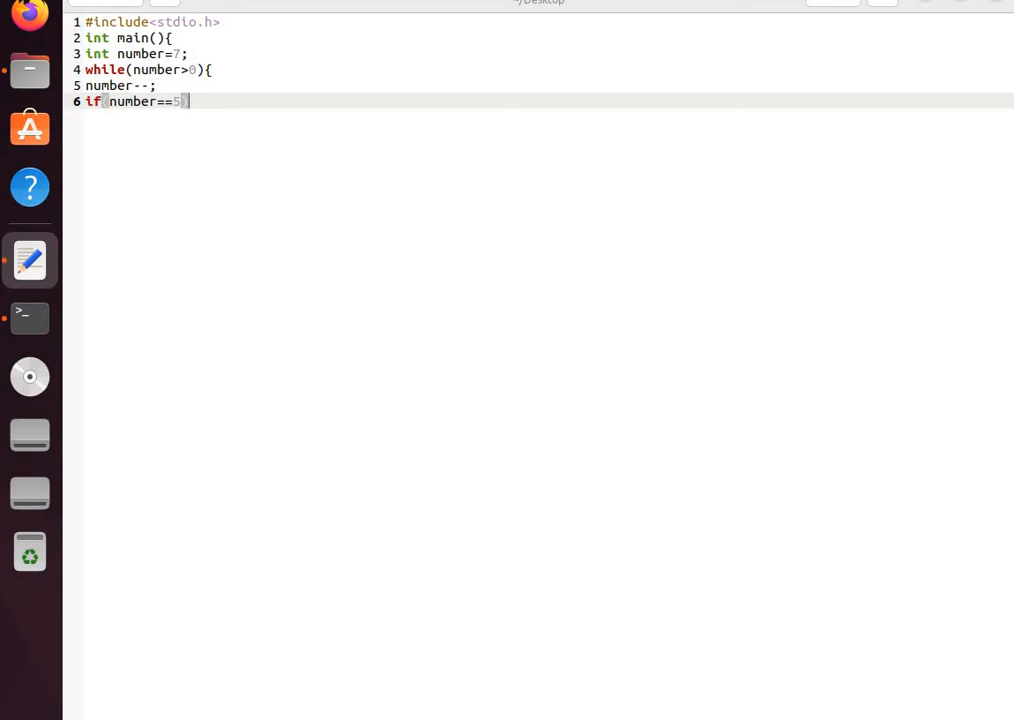
pyautogui.press('Return')
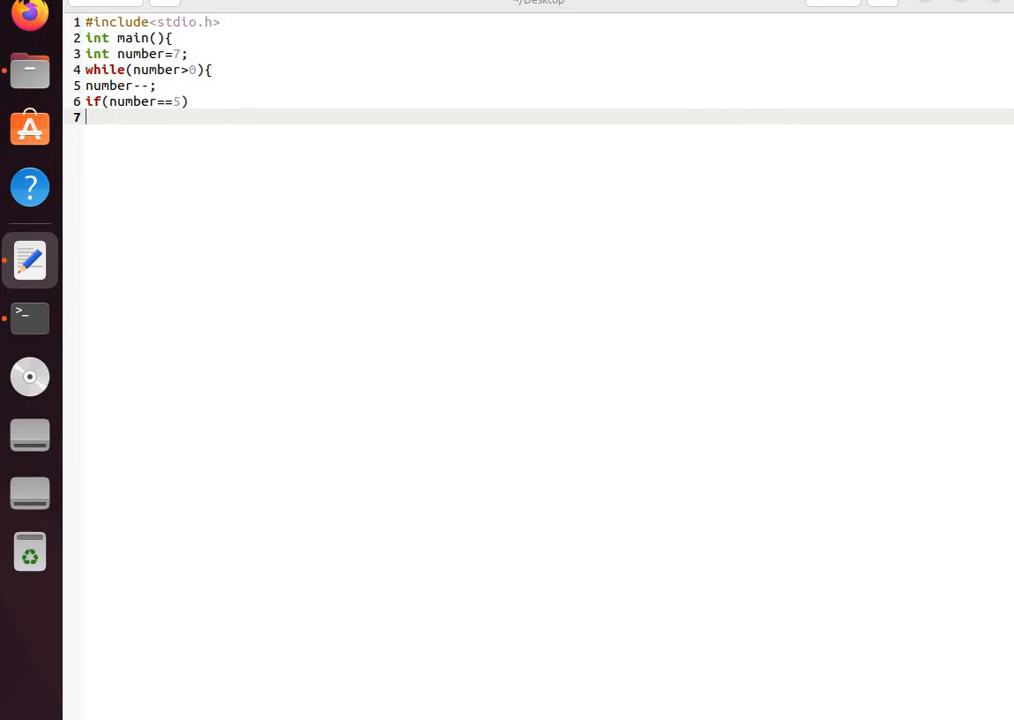
pyautogui.write('conti')
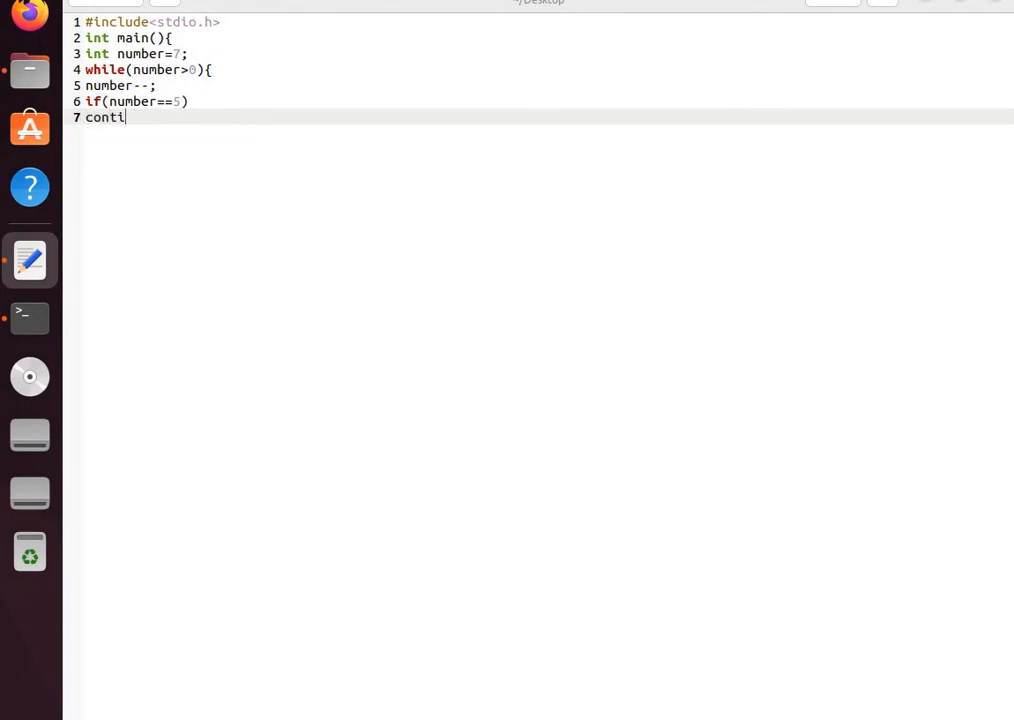
pyautogui.write('nue')
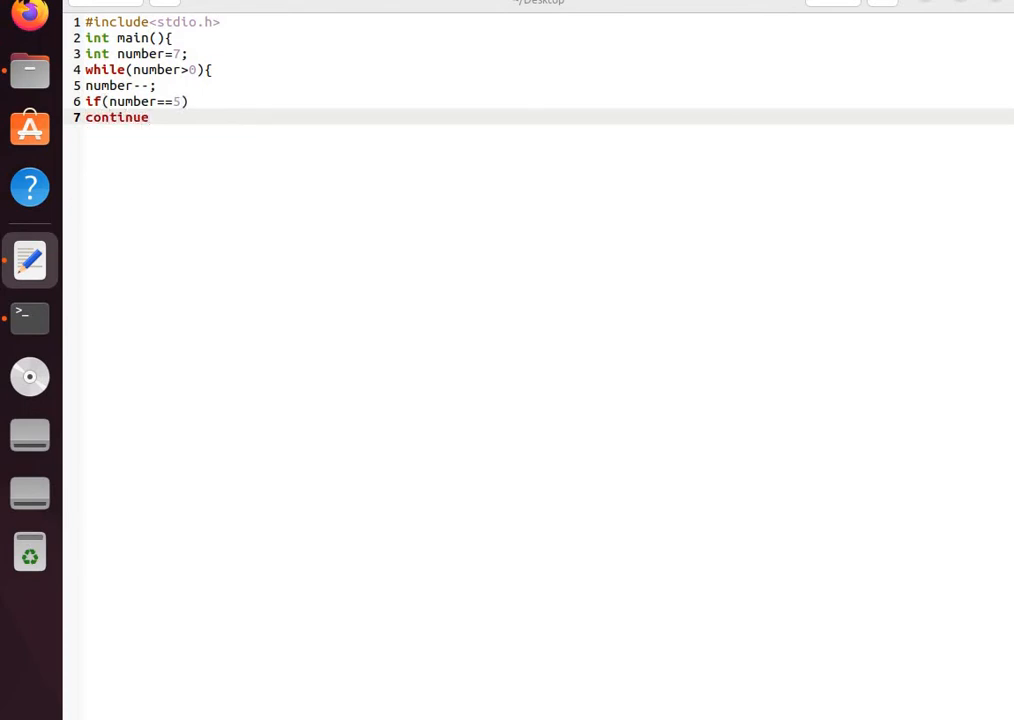
pyautogui.write(';')
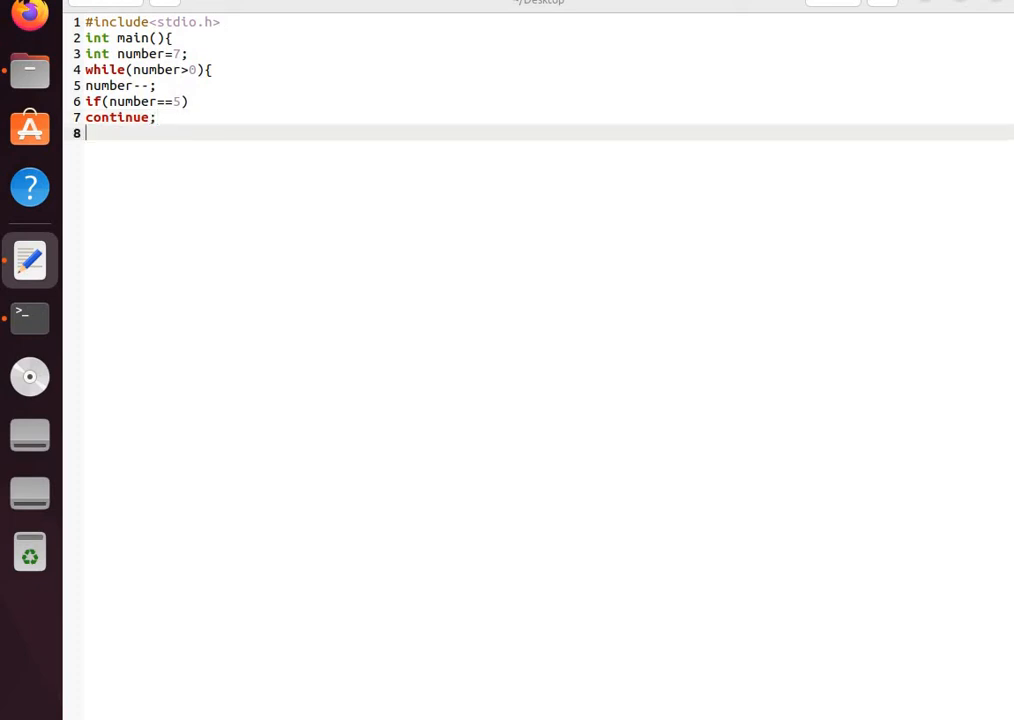
# - Add printf("%d\n", number) inside the loop and return to the terminal
pyautogui.write('print')
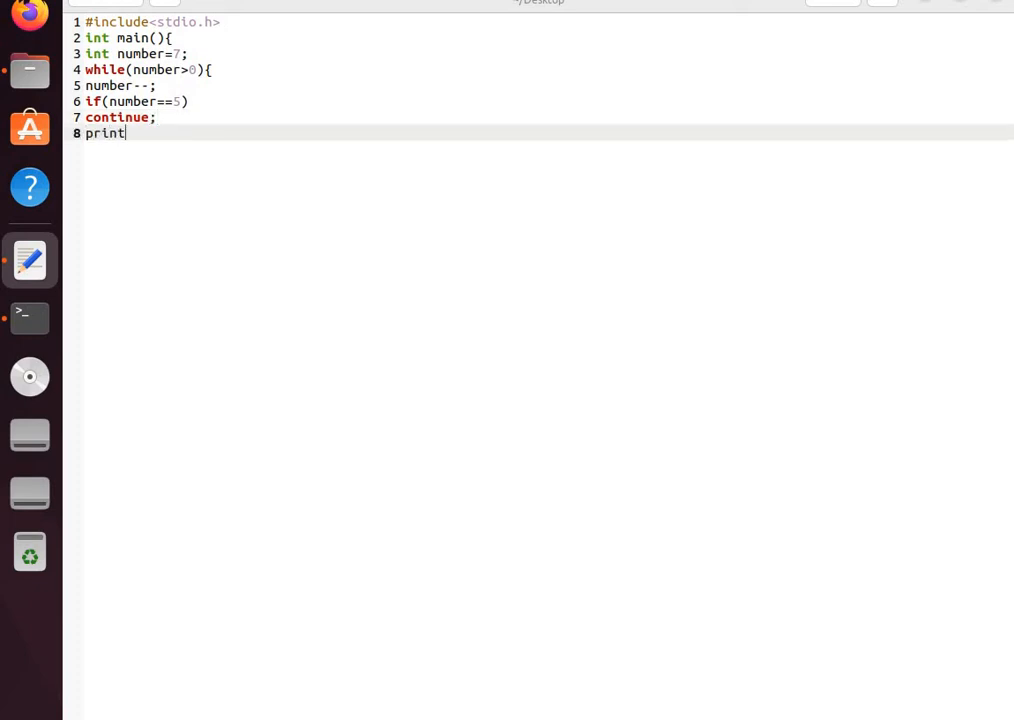
pyautogui.write('f(')
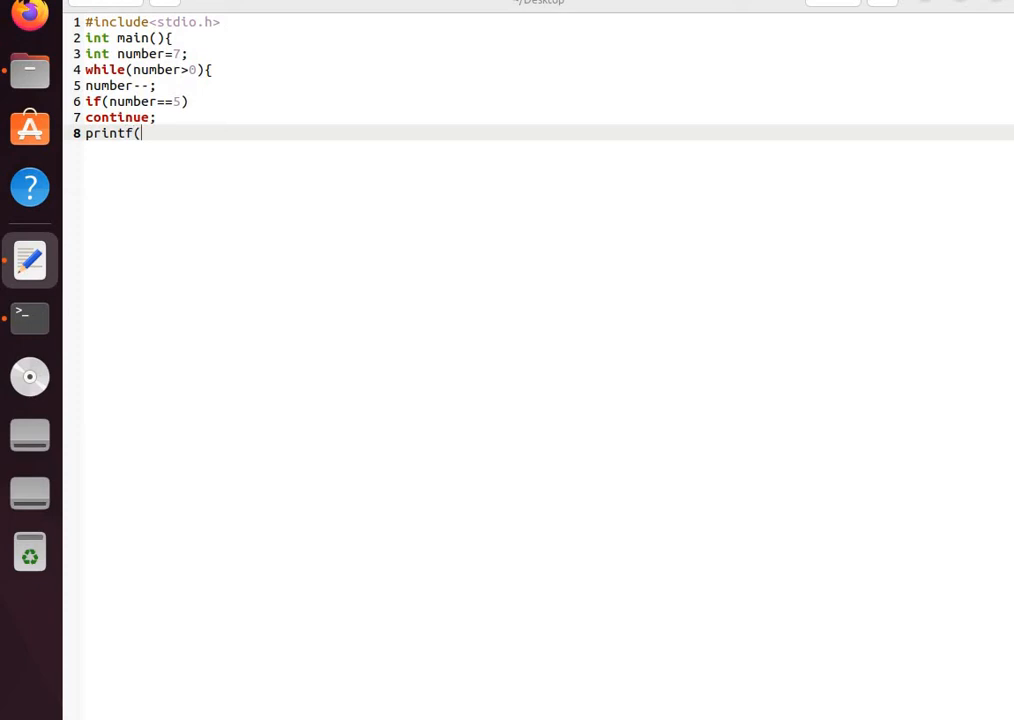
pyautogui.write('"')
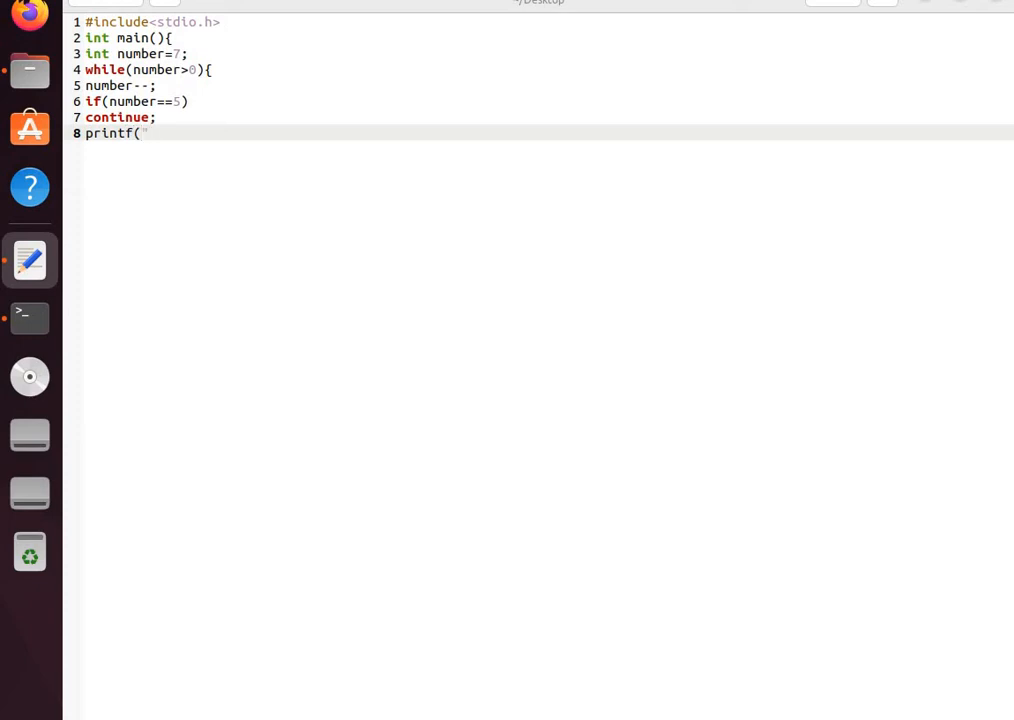
pyautogui.write('%d')
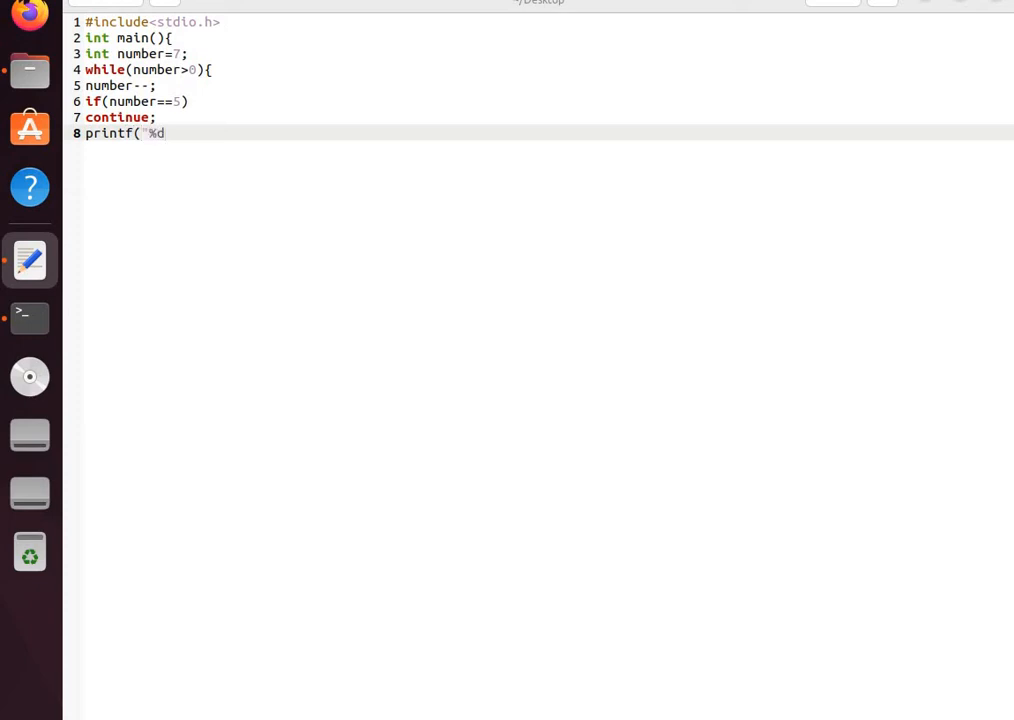
pyautogui.write('\\')
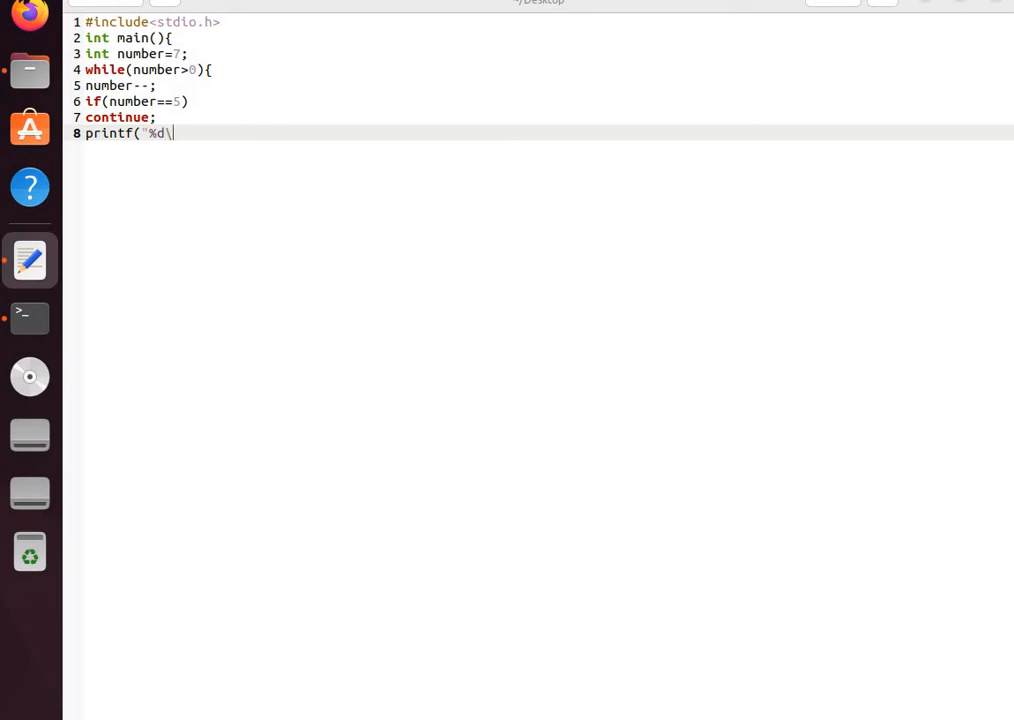
pyautogui.write('n",')
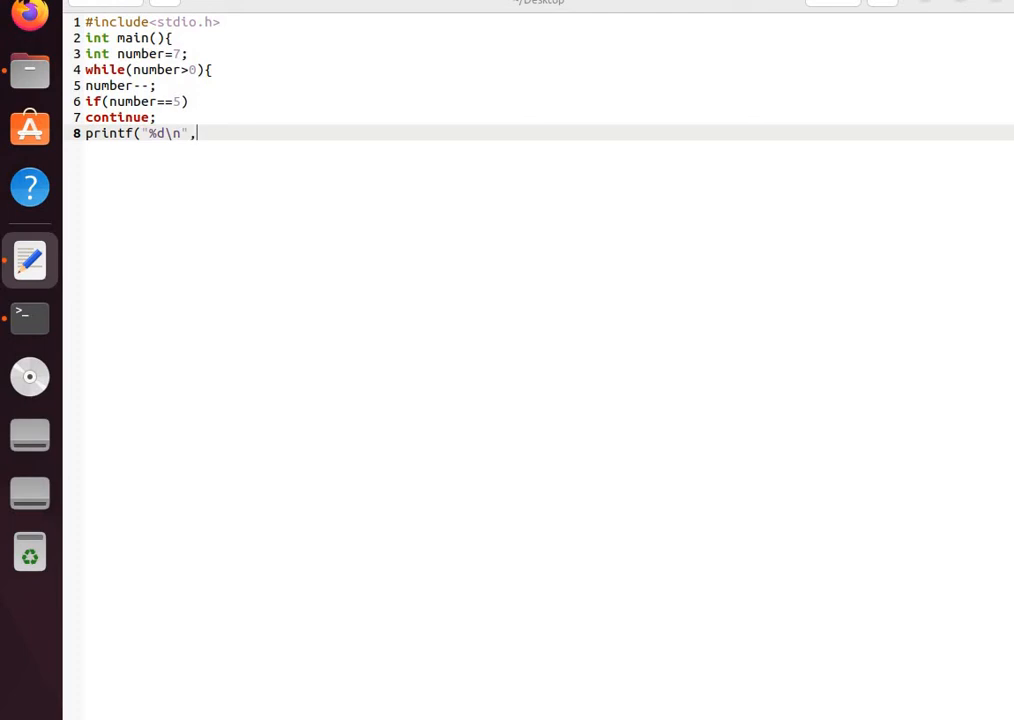
pyautogui.write('numbe')
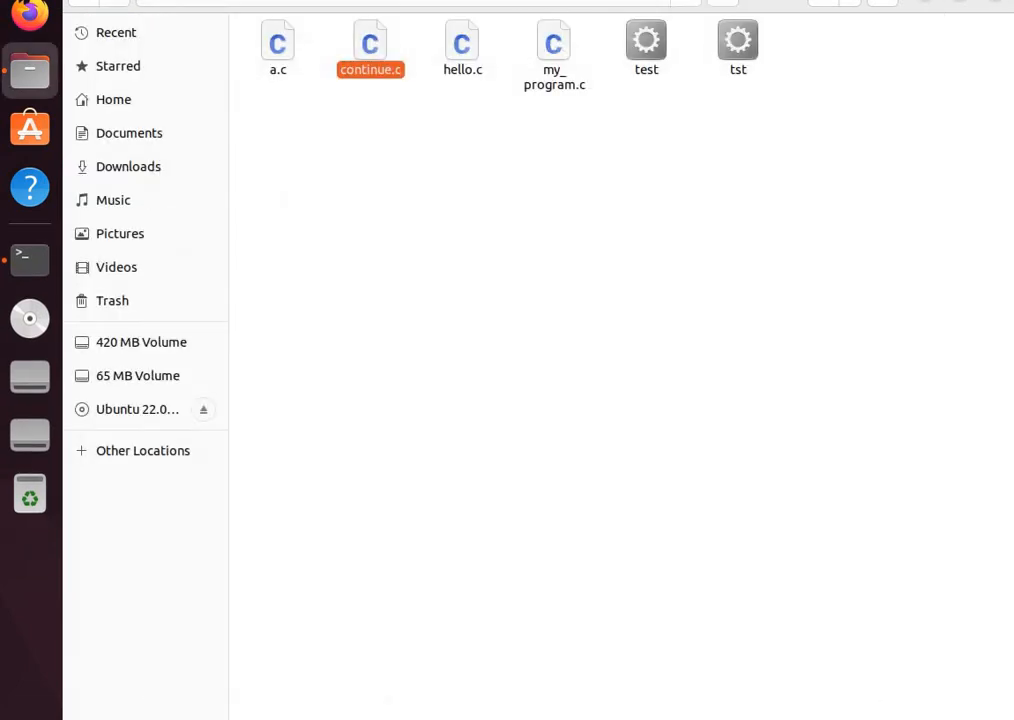
pyautogui.click(29, 260)
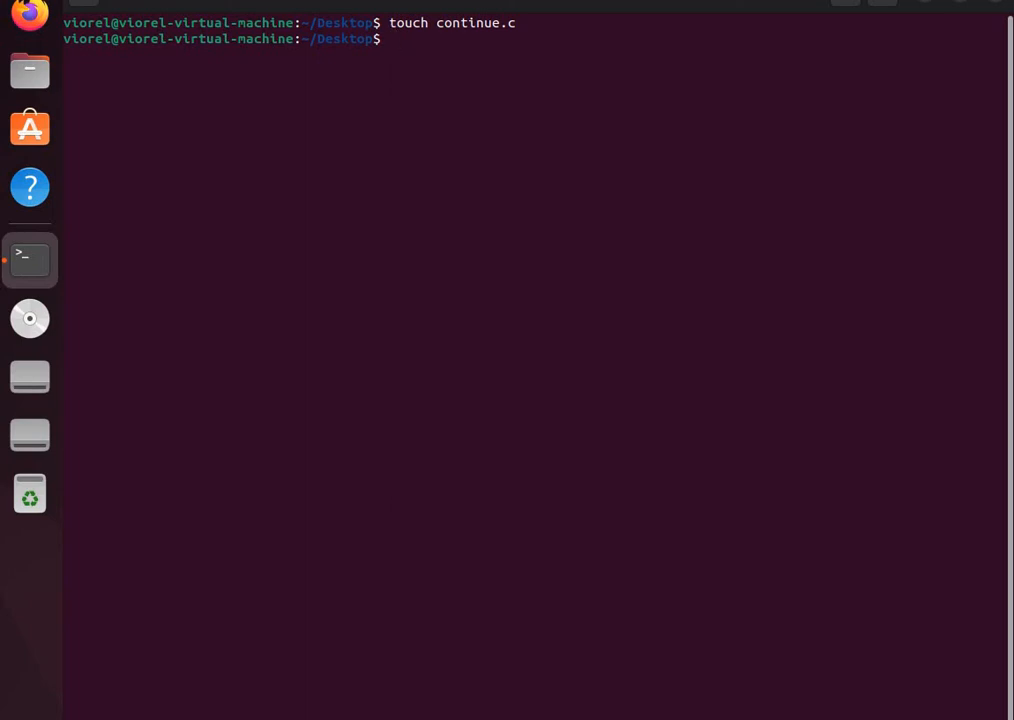
# - Compile with 'gcc continue.c -o testing', which reports a missing semicolon on line 8
pyautogui.write('gcc')
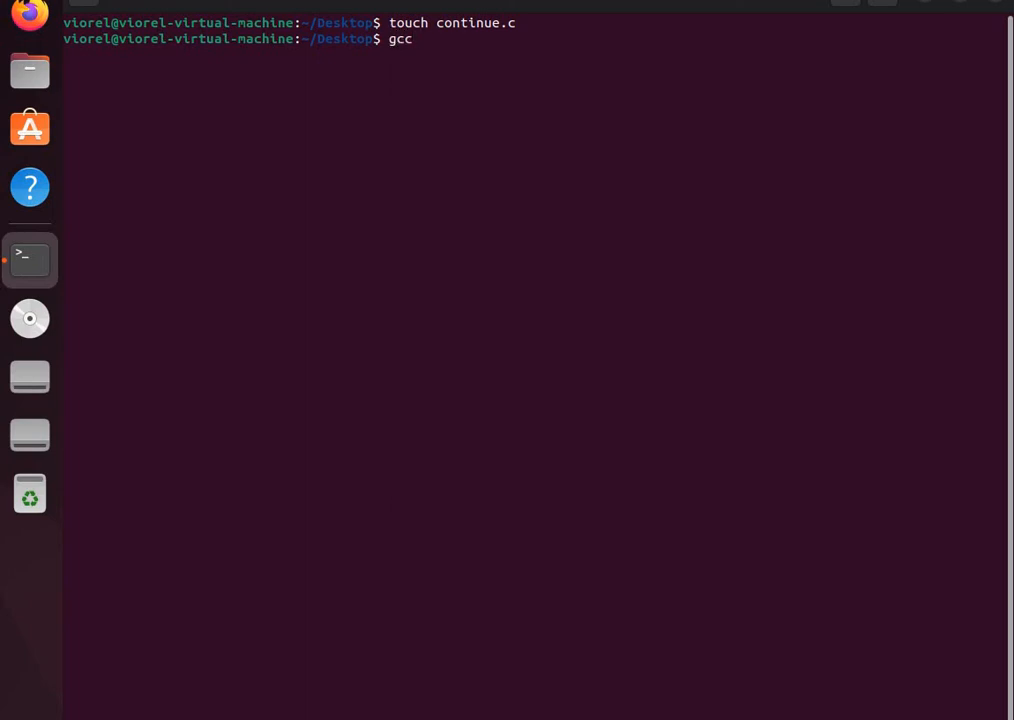
pyautogui.write('con')
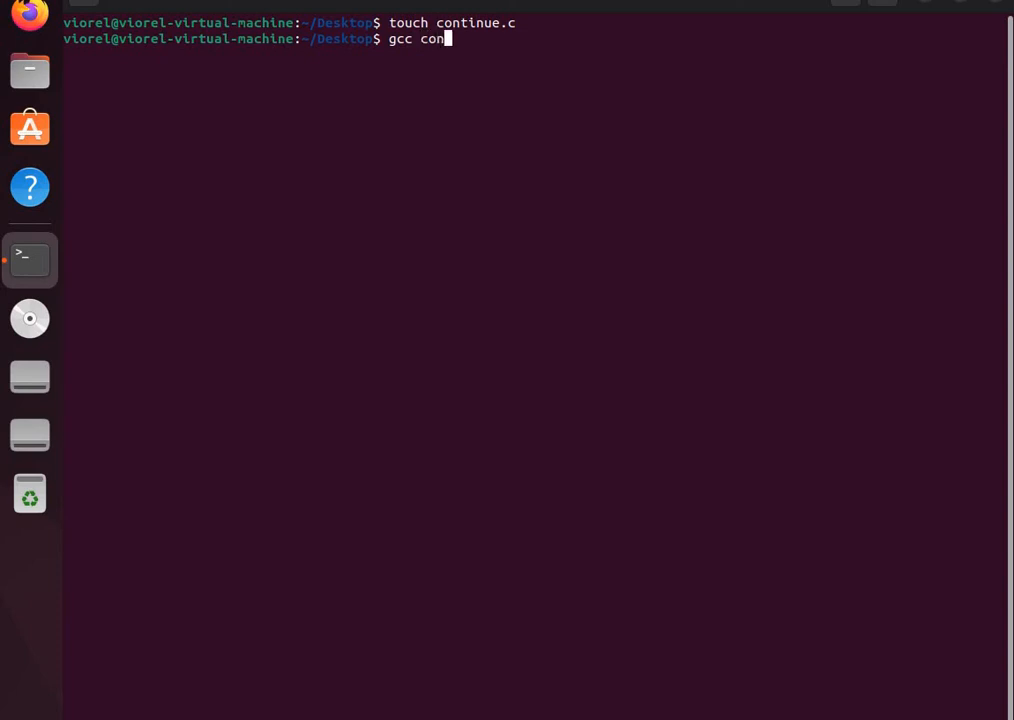
pyautogui.write('tinue')
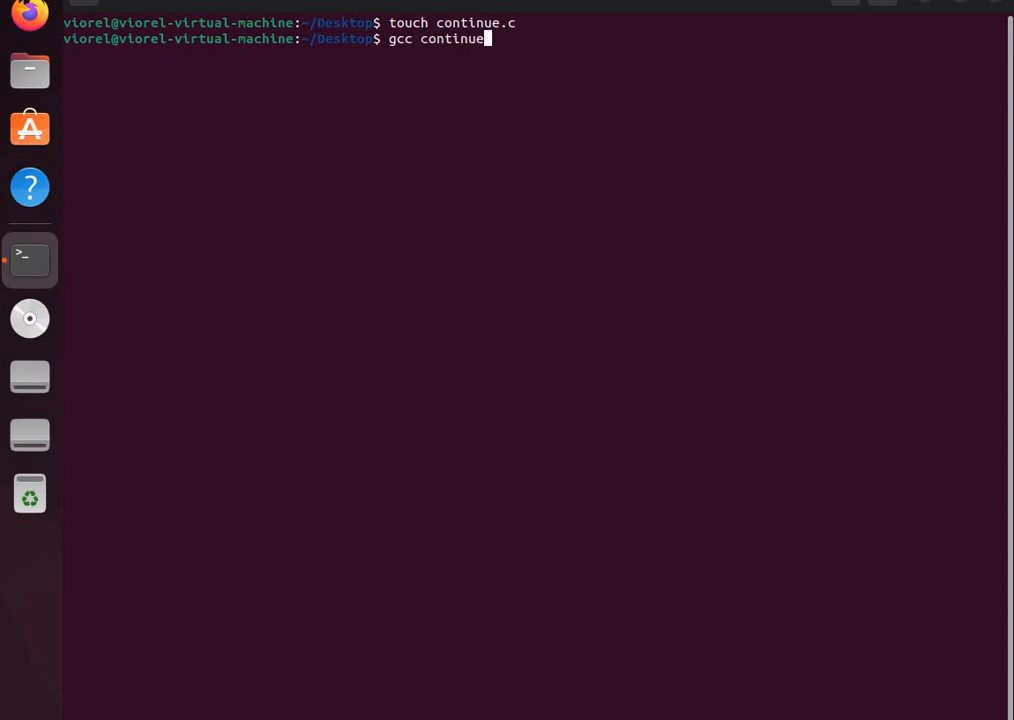
pyautogui.write('.c')
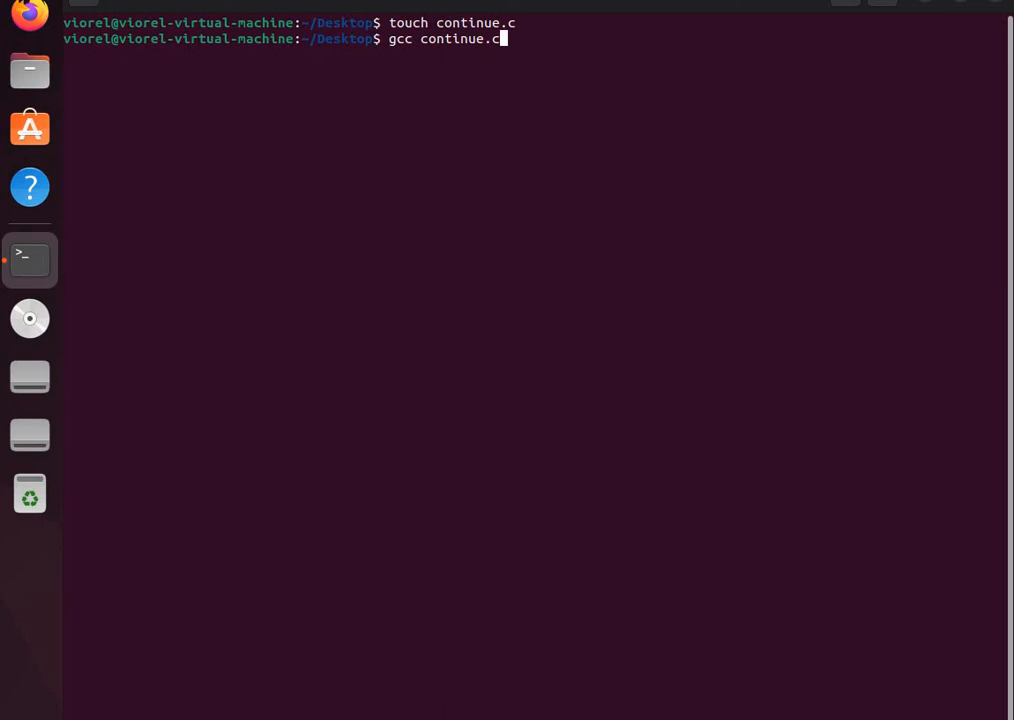
pyautogui.write('-o')
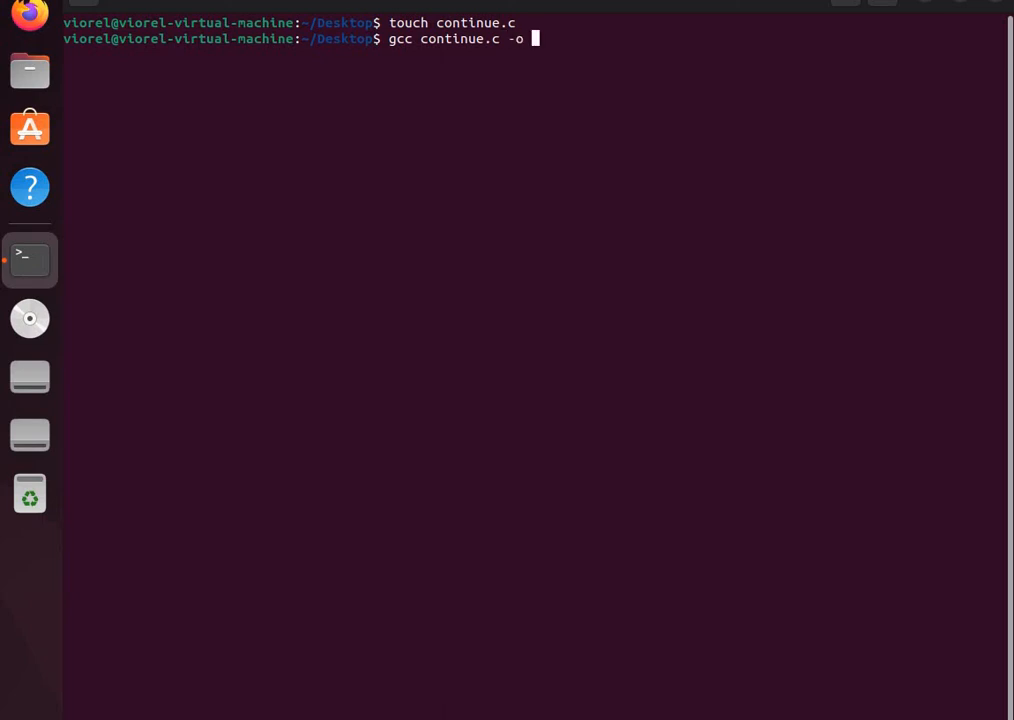
pyautogui.write('test')
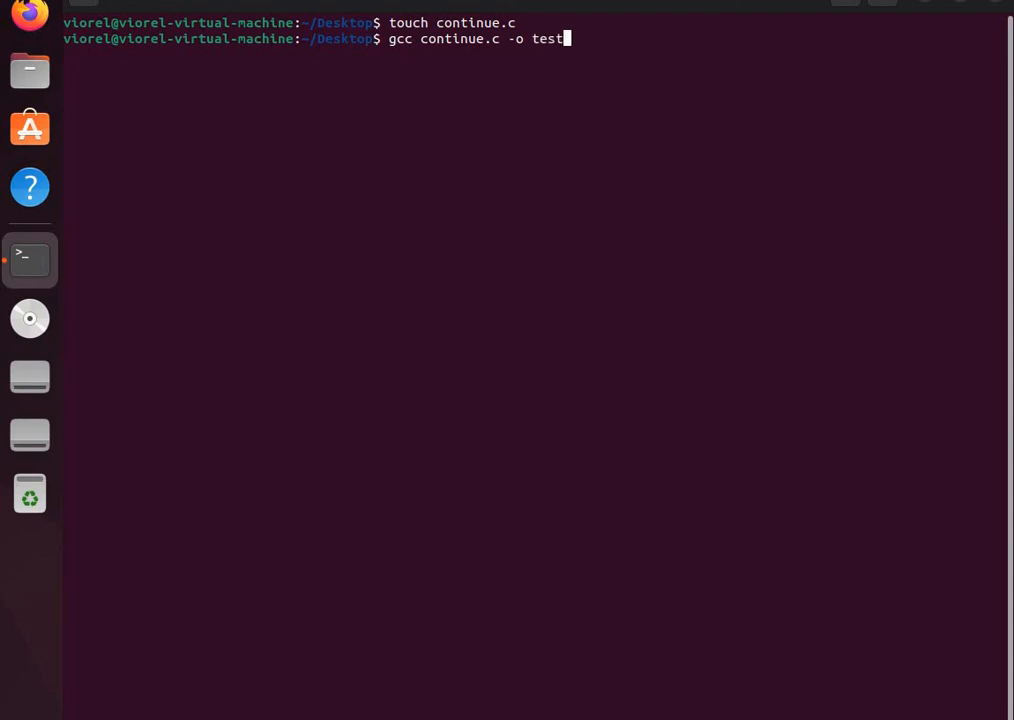
pyautogui.write('ing')
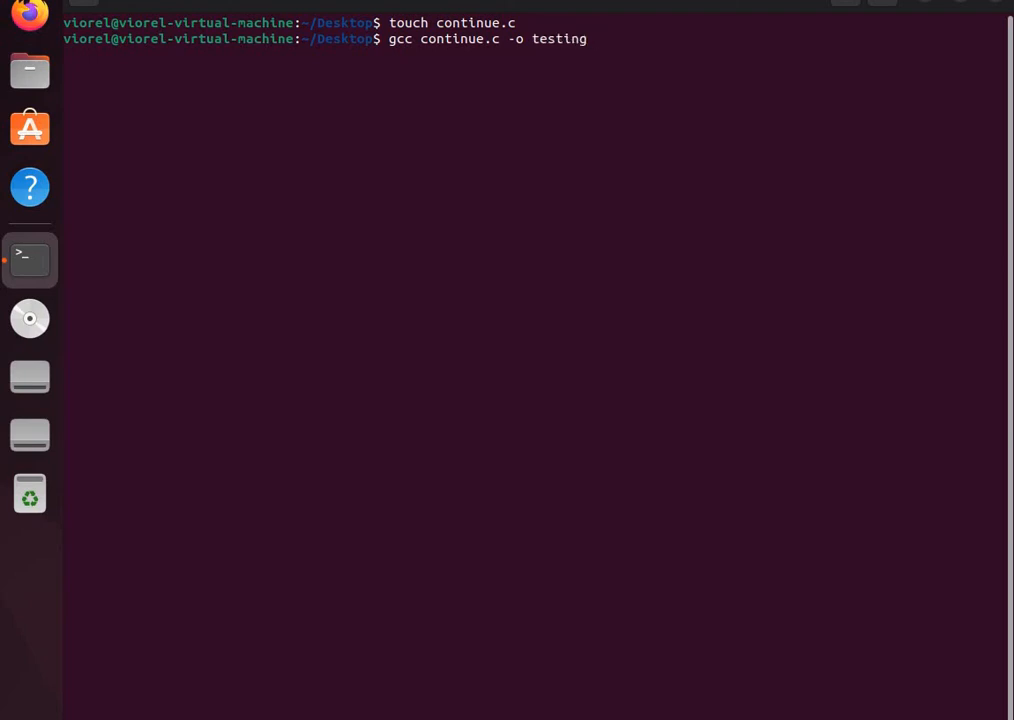
pyautogui.press('Return')
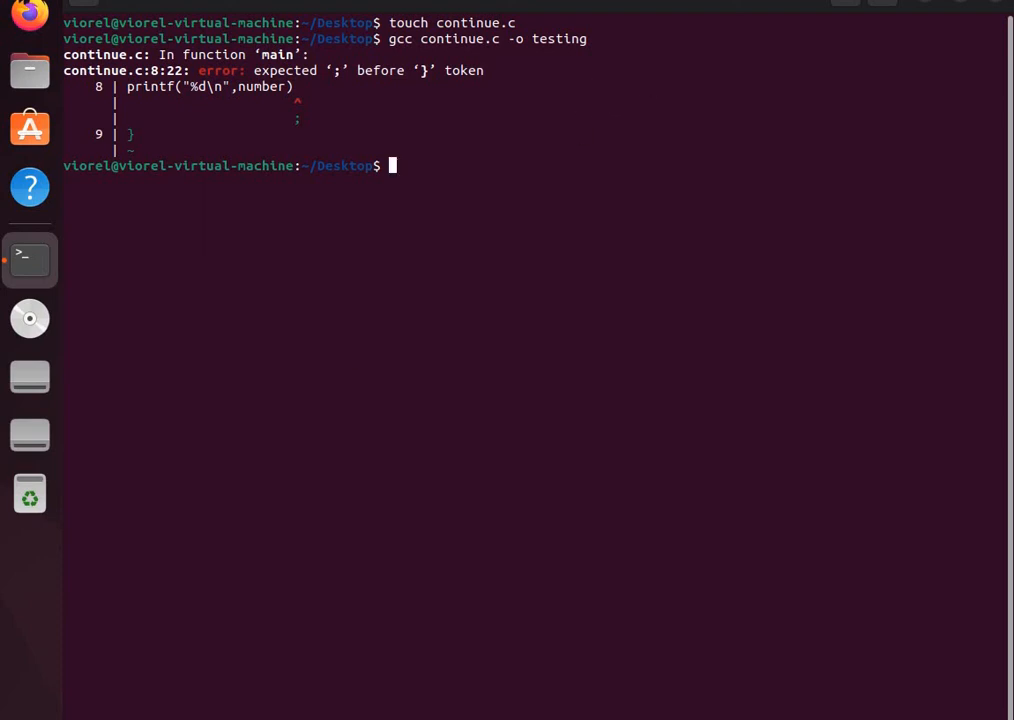
# - Rerun the gcc compile error-free and start typing ./testing
pyautogui.press('Return')
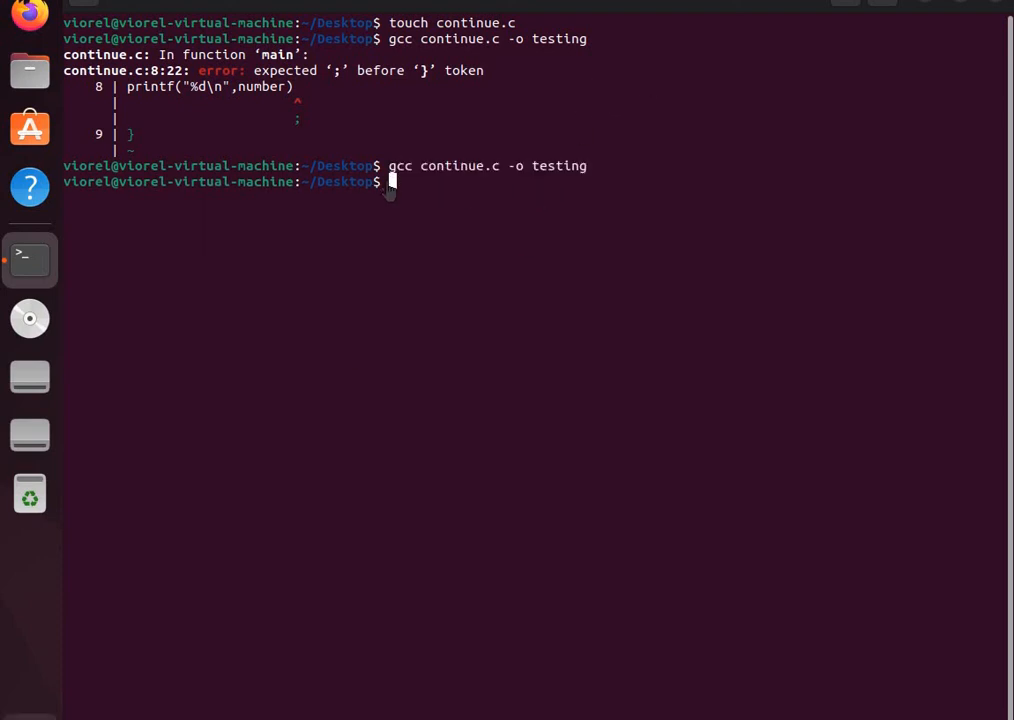
pyautogui.moveTo(396, 192)
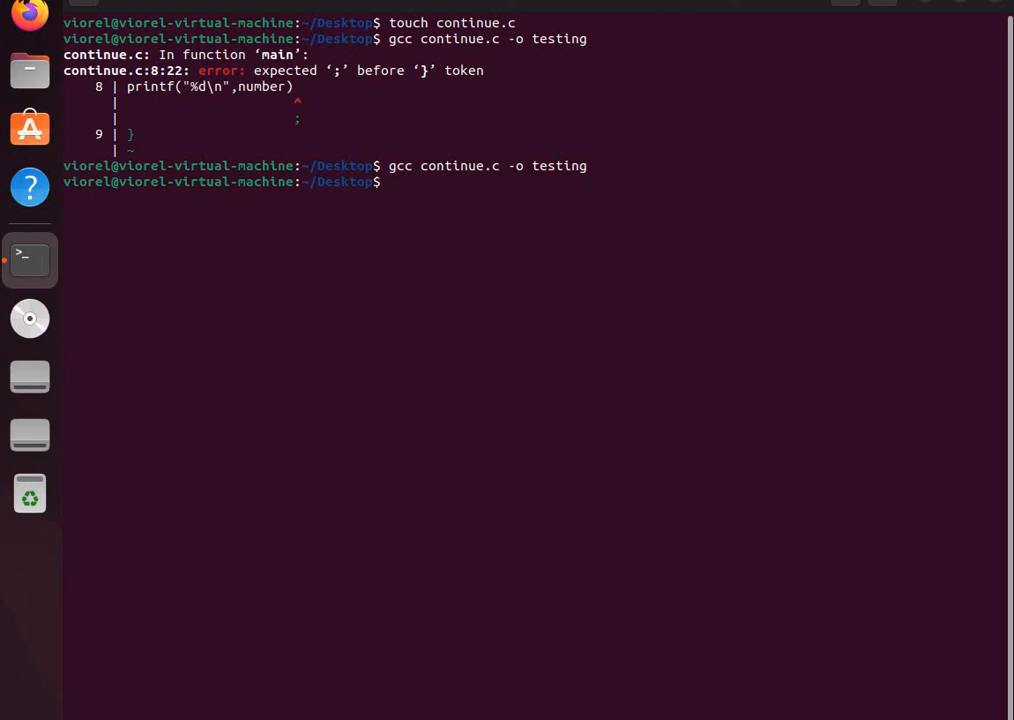
pyautogui.write('./testing')
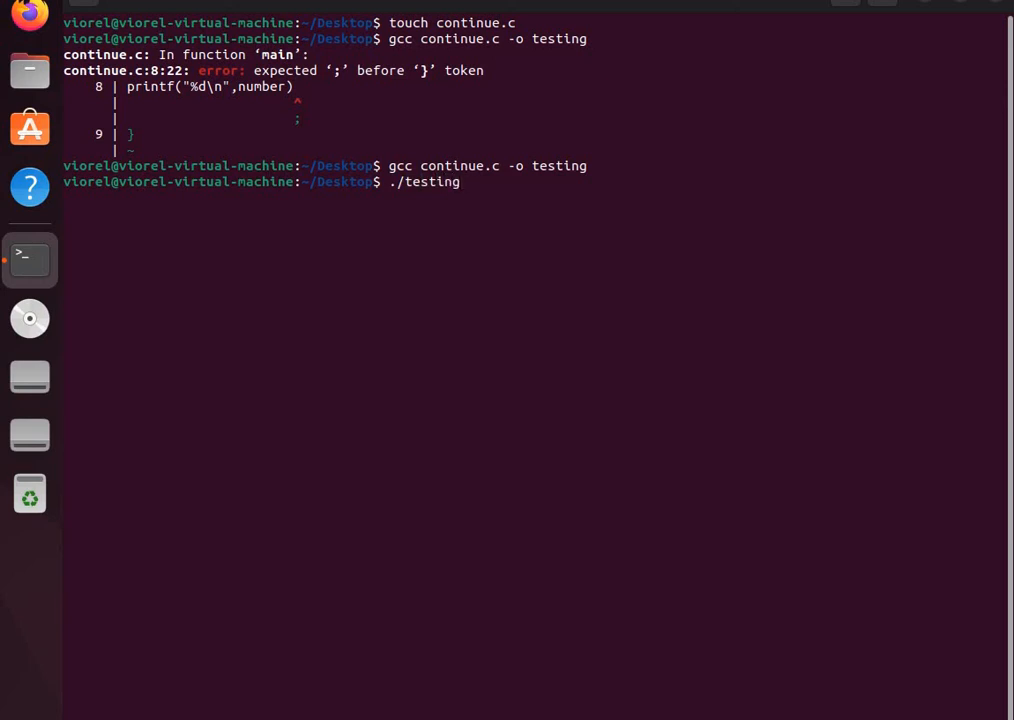
# - Run ./testing to print 6 4 3 2 1 0, skipping 5
pyautogui.press('Return')
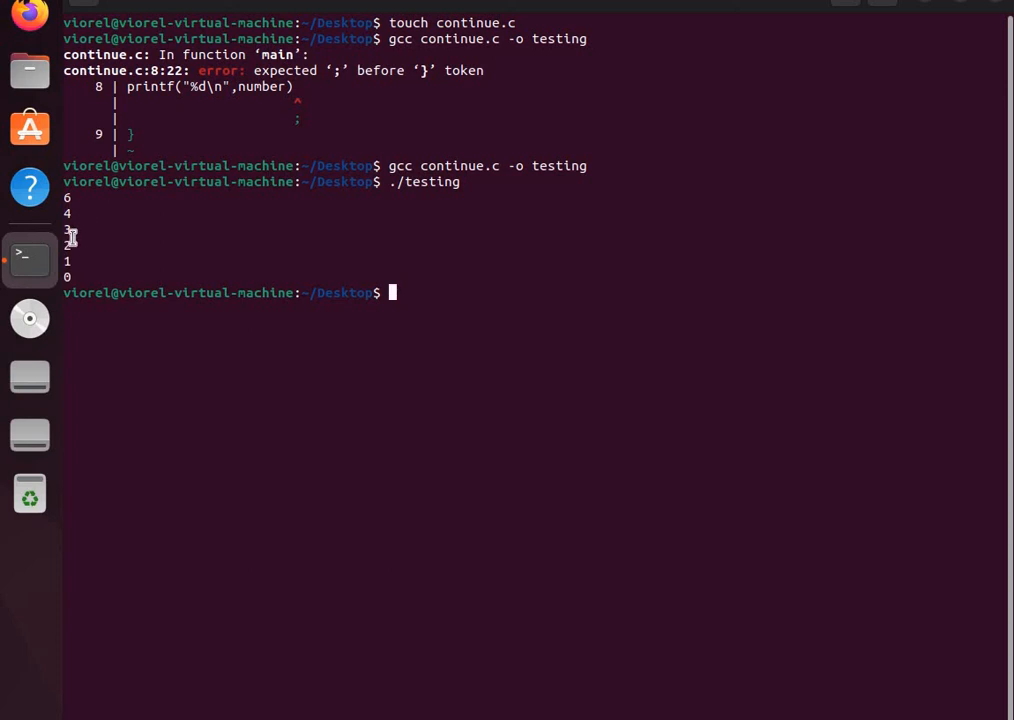
pyautogui.moveTo(89, 228)
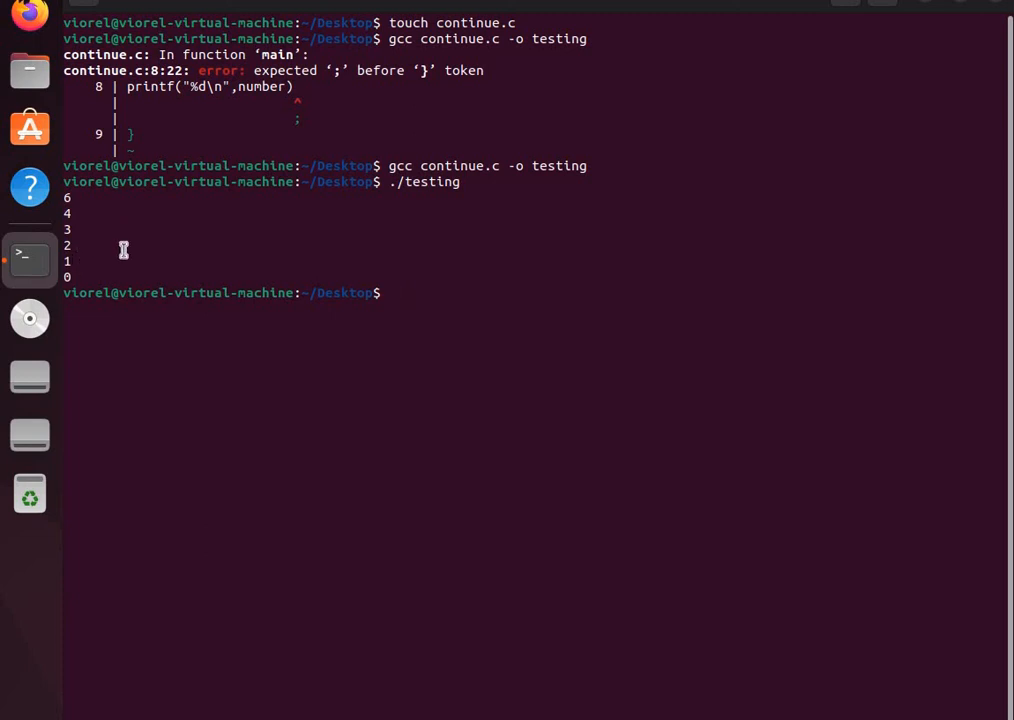
pyautogui.moveTo(129, 252)
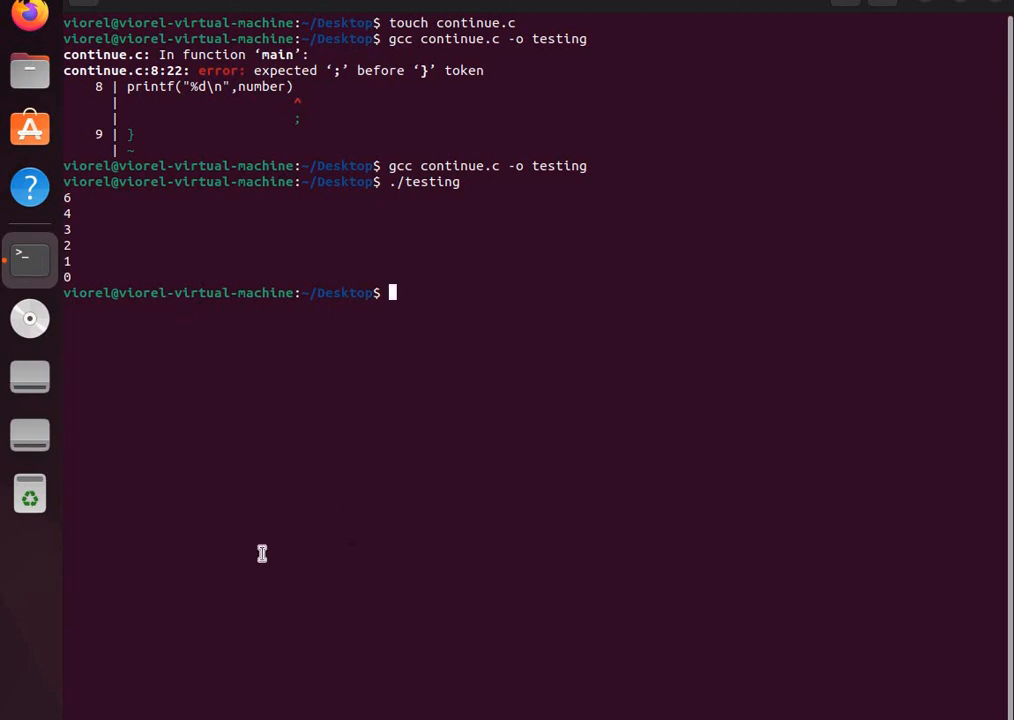
pyautogui.moveTo(45, 677)
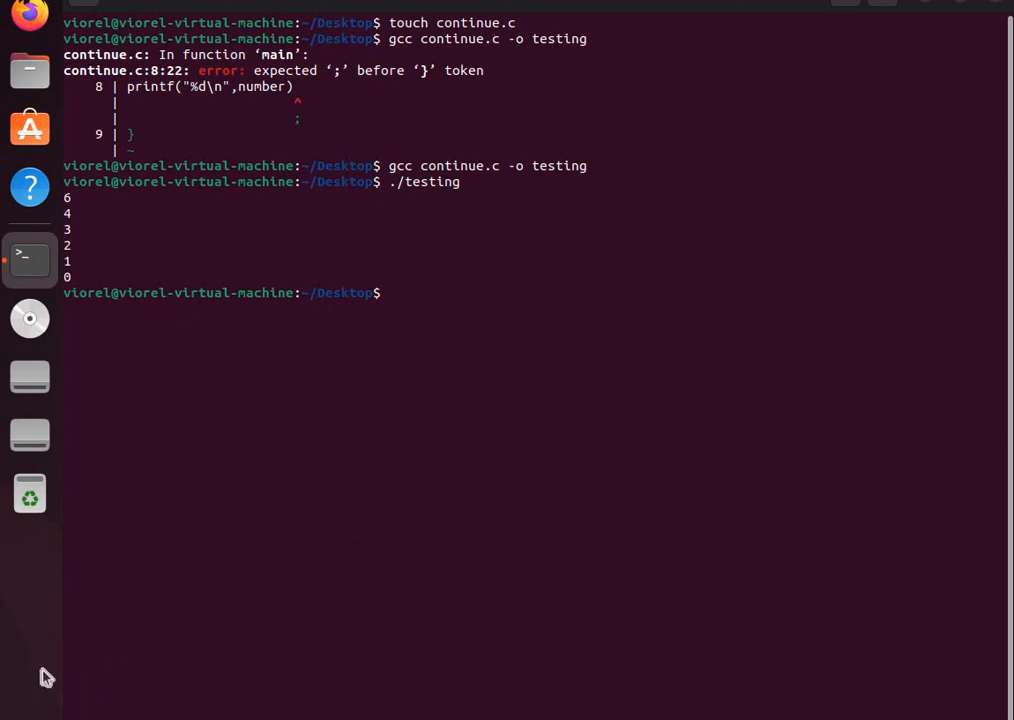